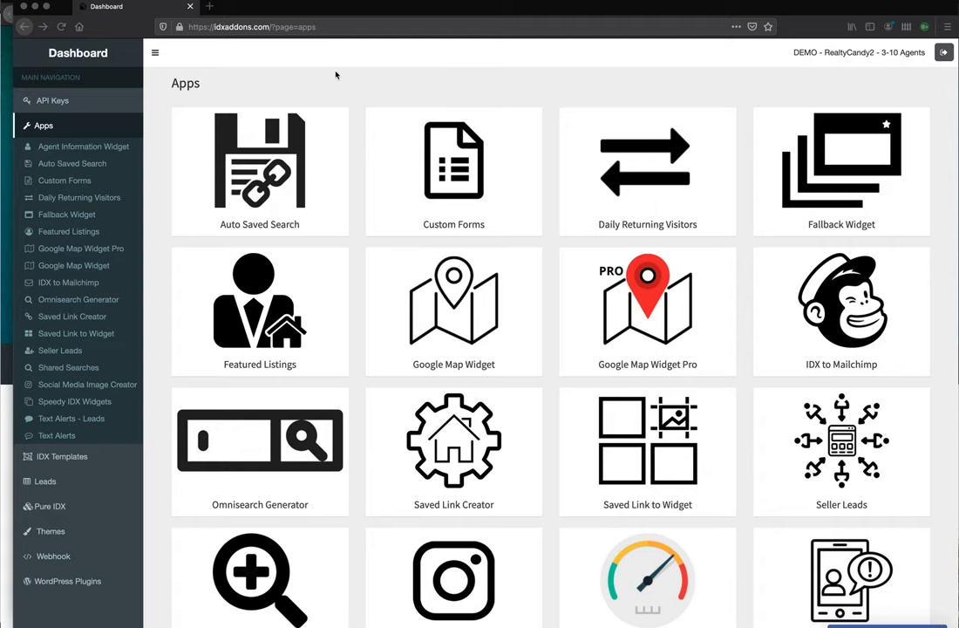
Step: Open the Pure IDX setup page, with site activation still switched off
scroll(down, 3)
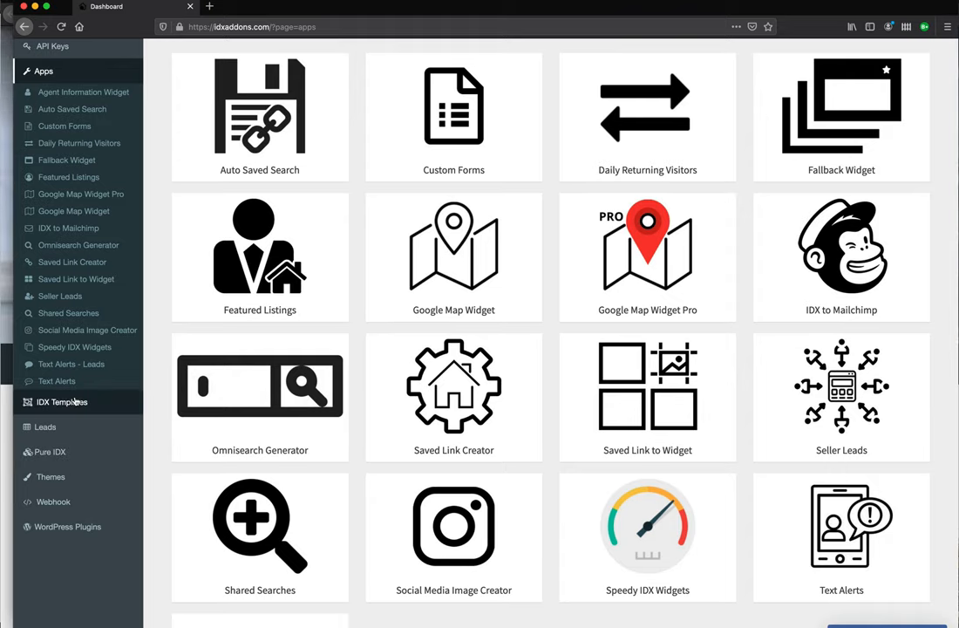
click(50, 452)
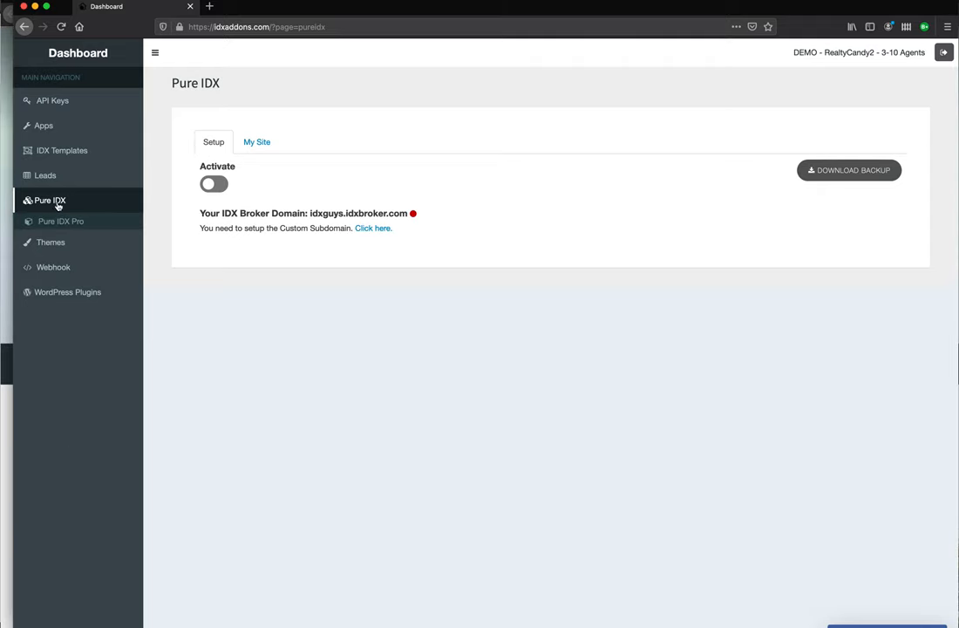
Step: Open Pure IDX Pro setup, showing $99 setup and $99/year hosting, activation off
click(60, 220)
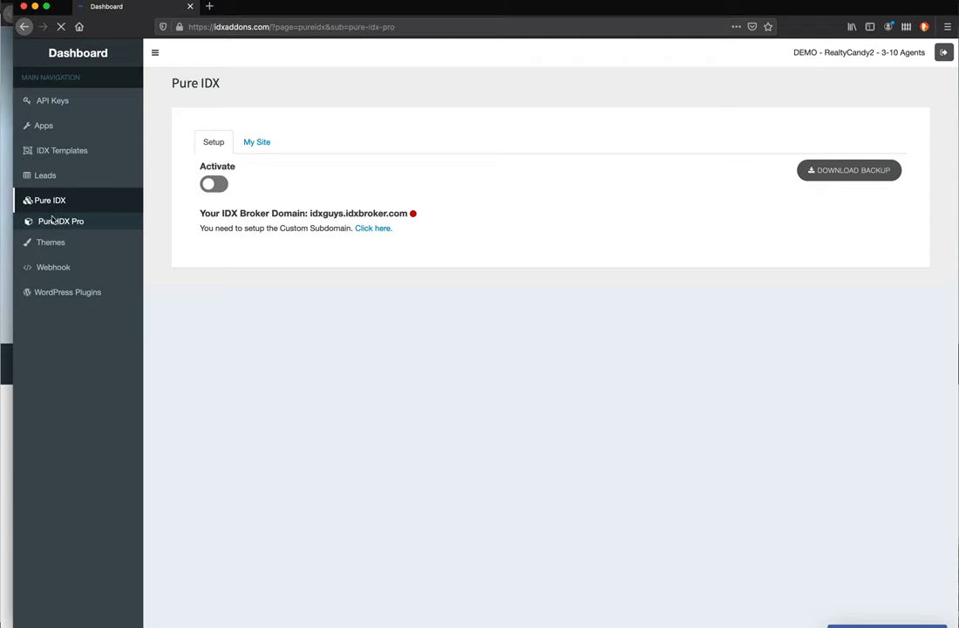
click(60, 220)
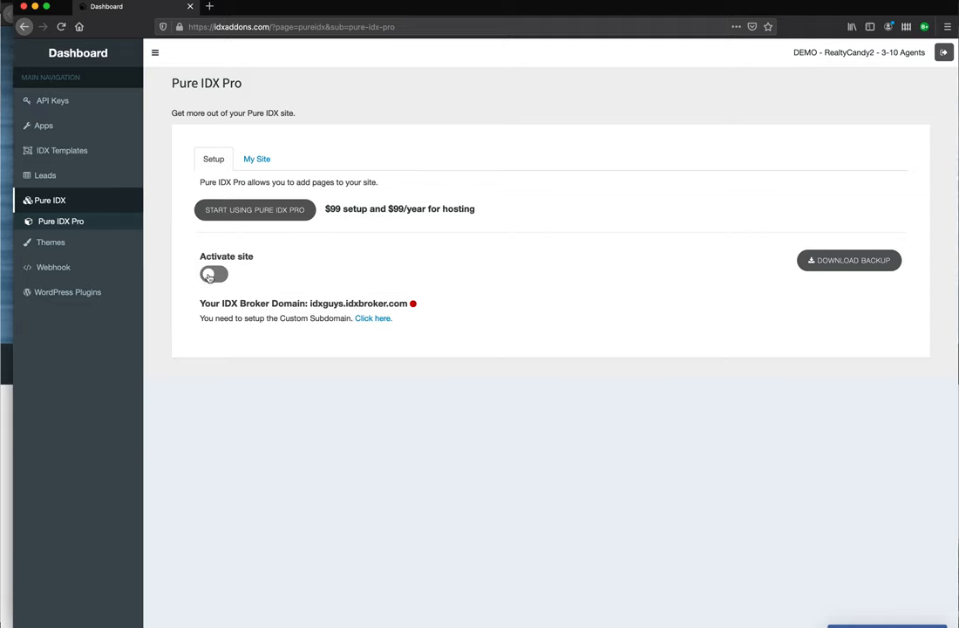
click(214, 274)
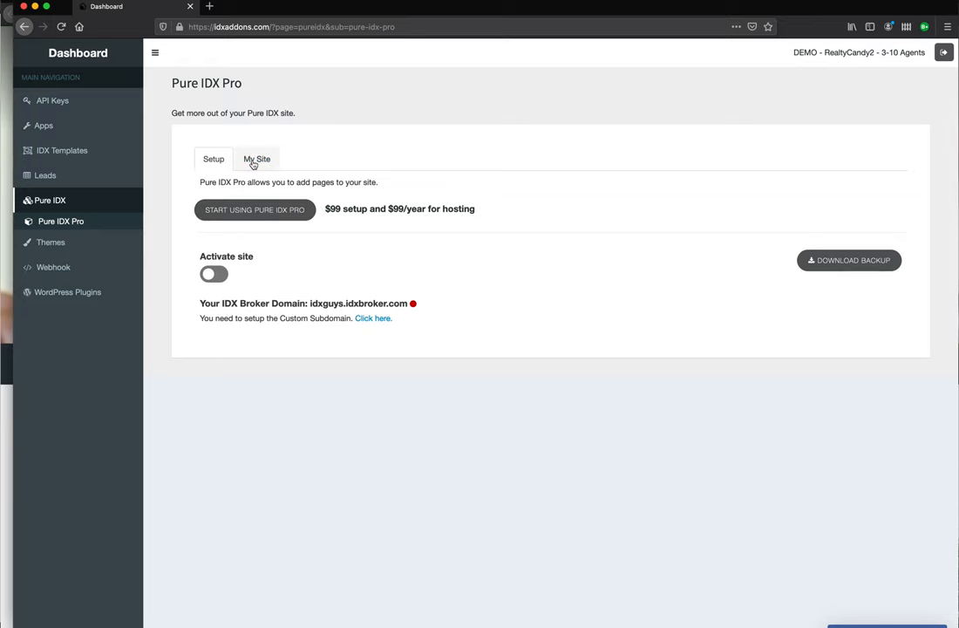
Step: Open My Site and review the Sections, Site Information and Navigation Menu fields
click(256, 159)
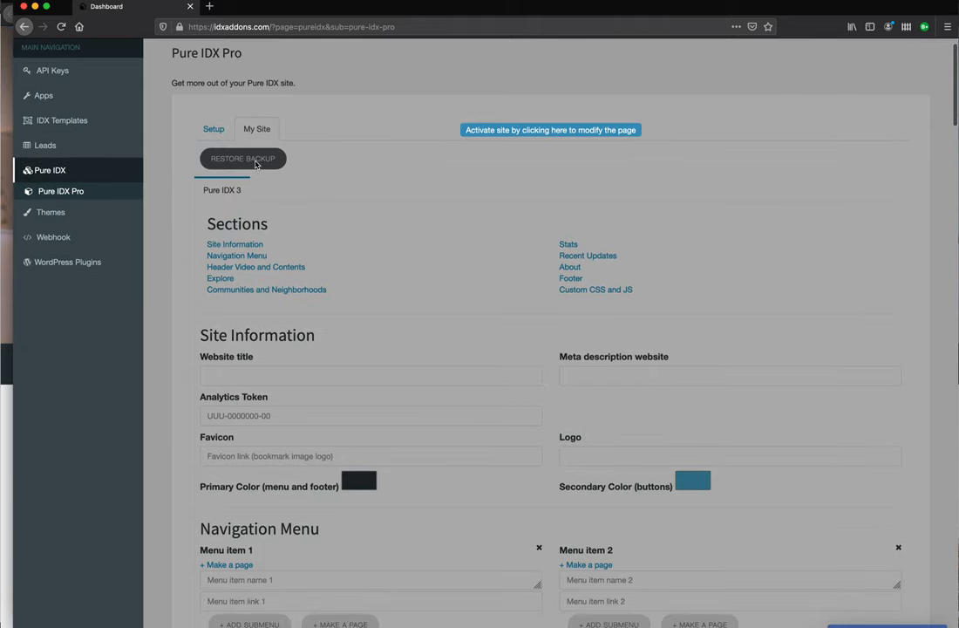
mouse_move(262, 168)
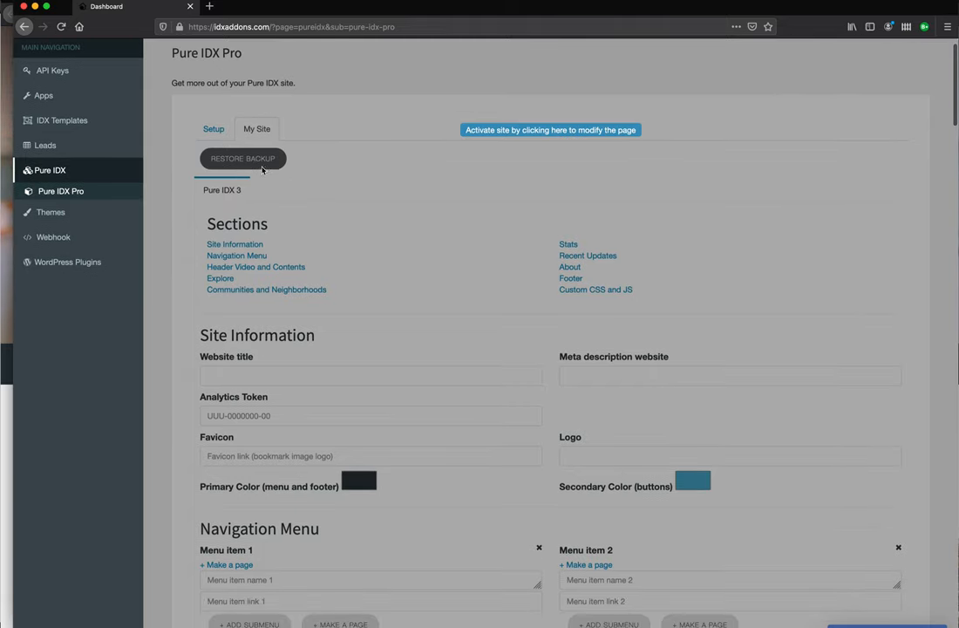
scroll(down, 3)
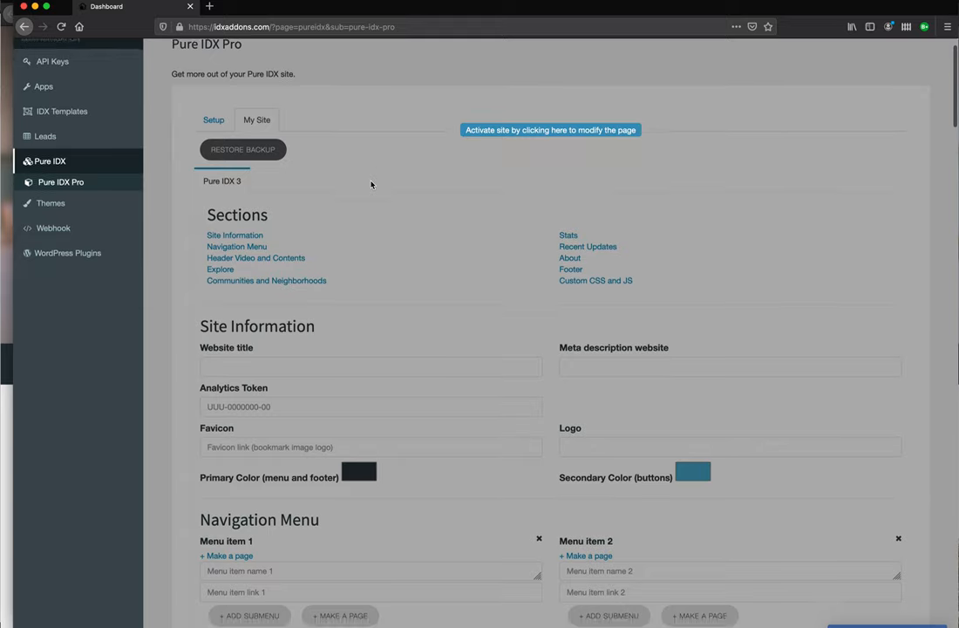
scroll(down, 3)
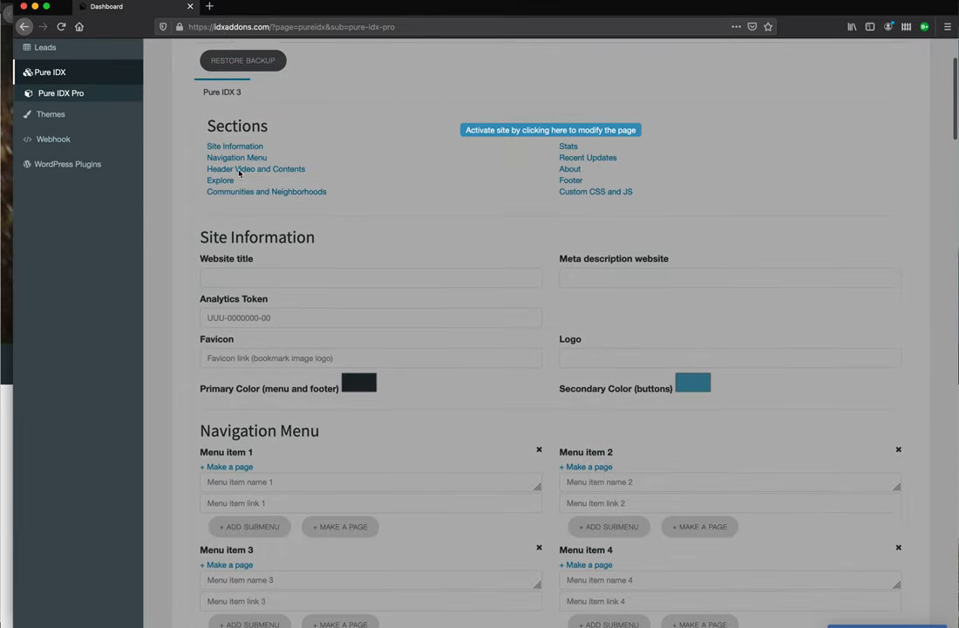
mouse_move(240, 146)
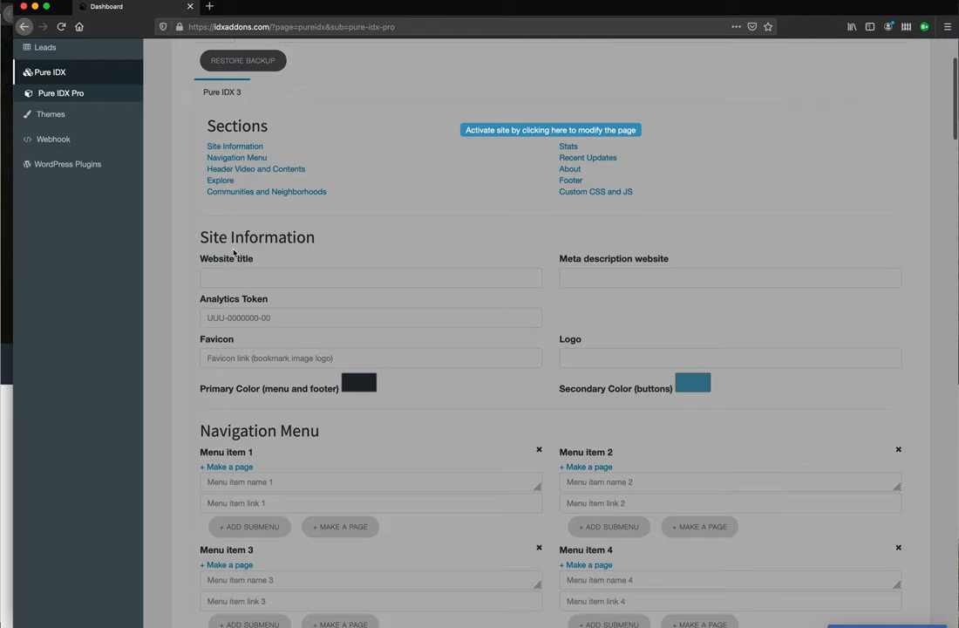
mouse_move(317, 205)
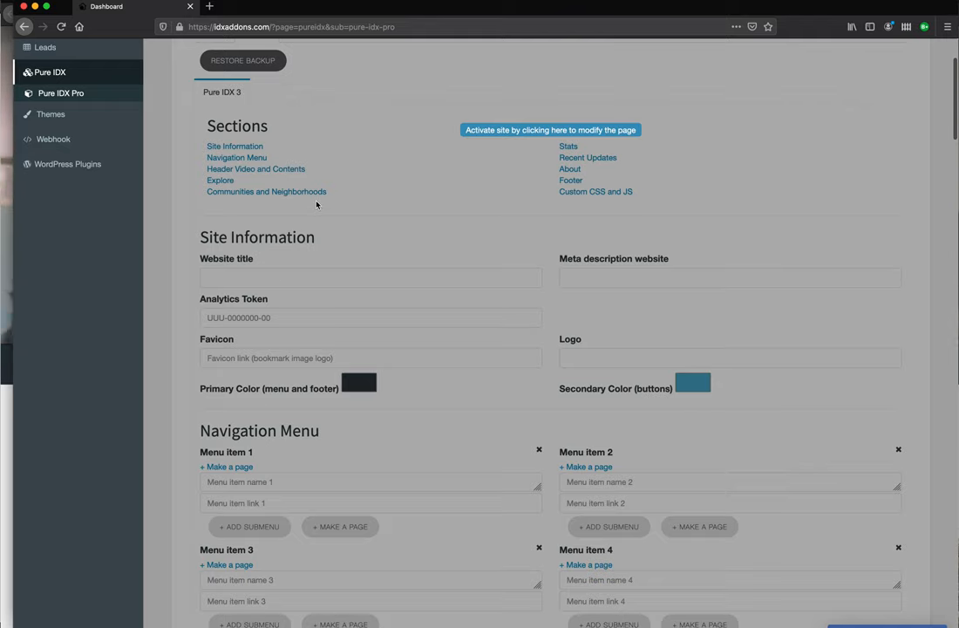
scroll(down, 3)
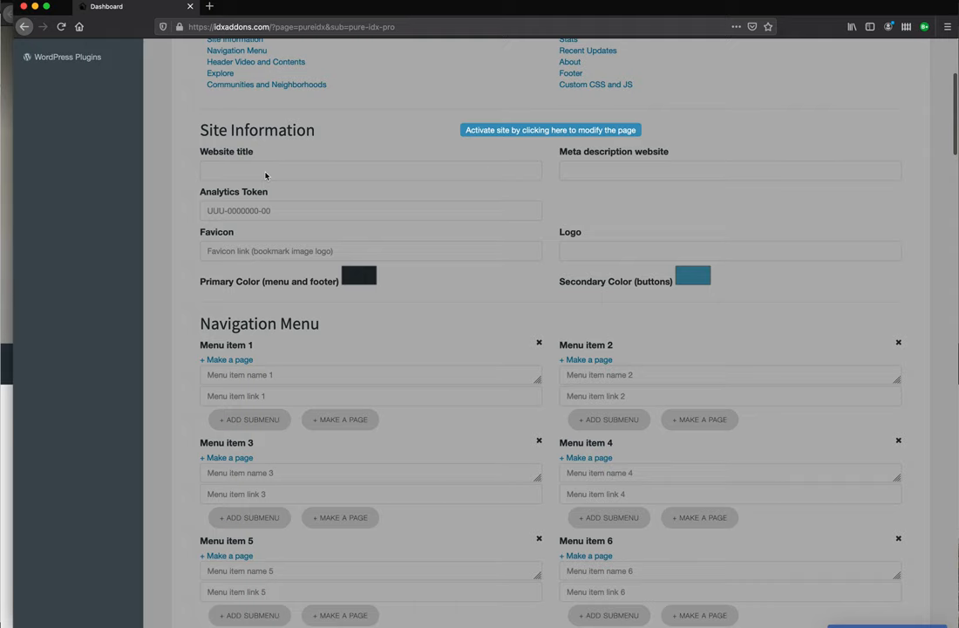
mouse_move(253, 229)
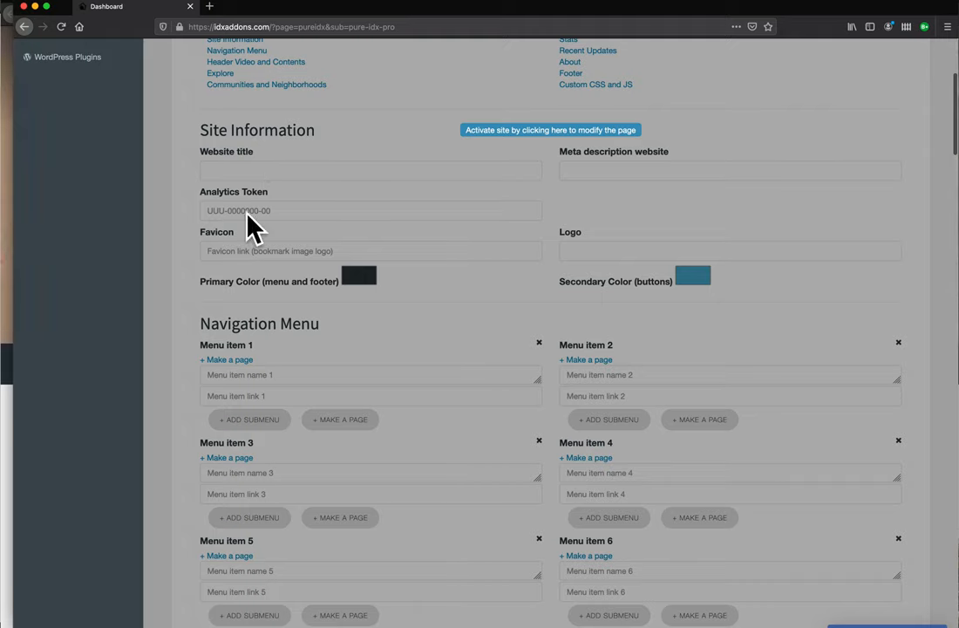
mouse_move(320, 180)
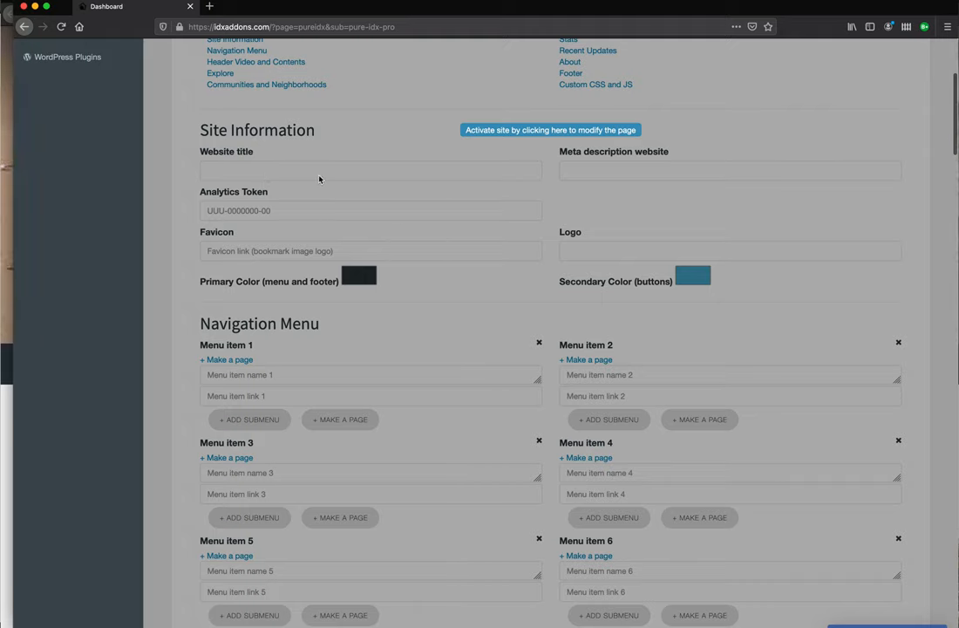
mouse_move(304, 168)
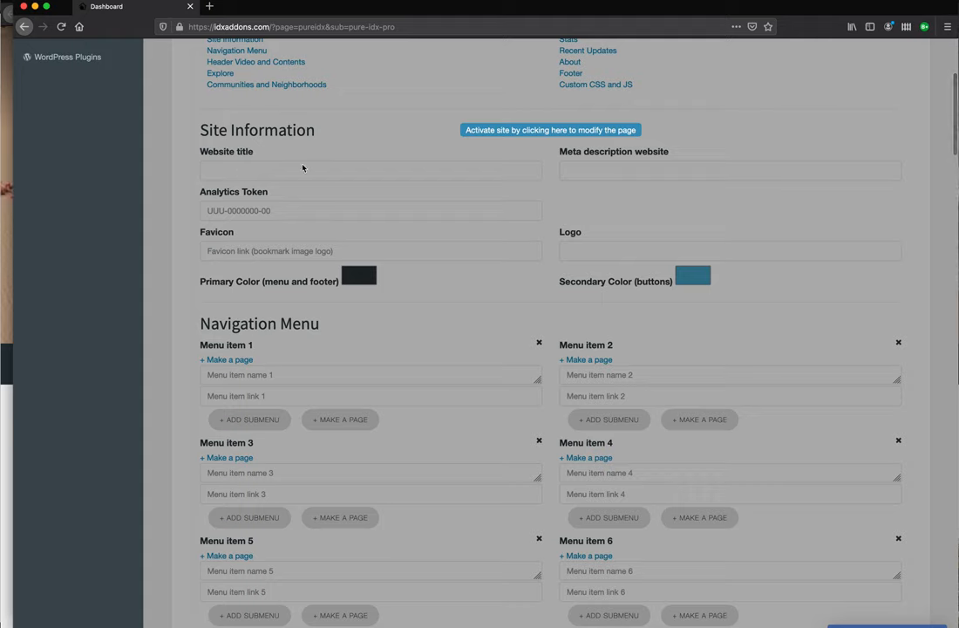
mouse_move(600, 167)
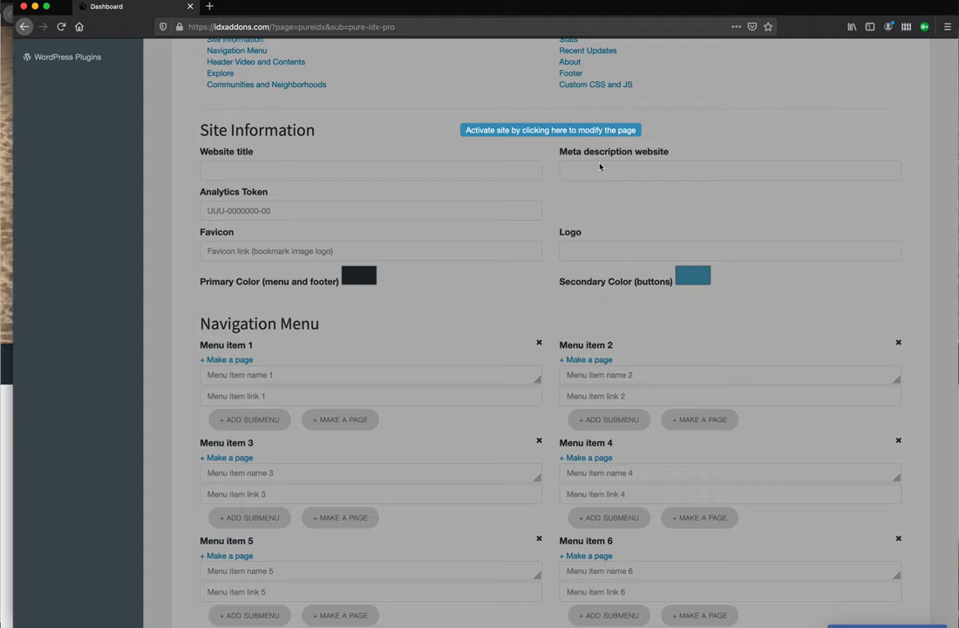
mouse_move(270, 212)
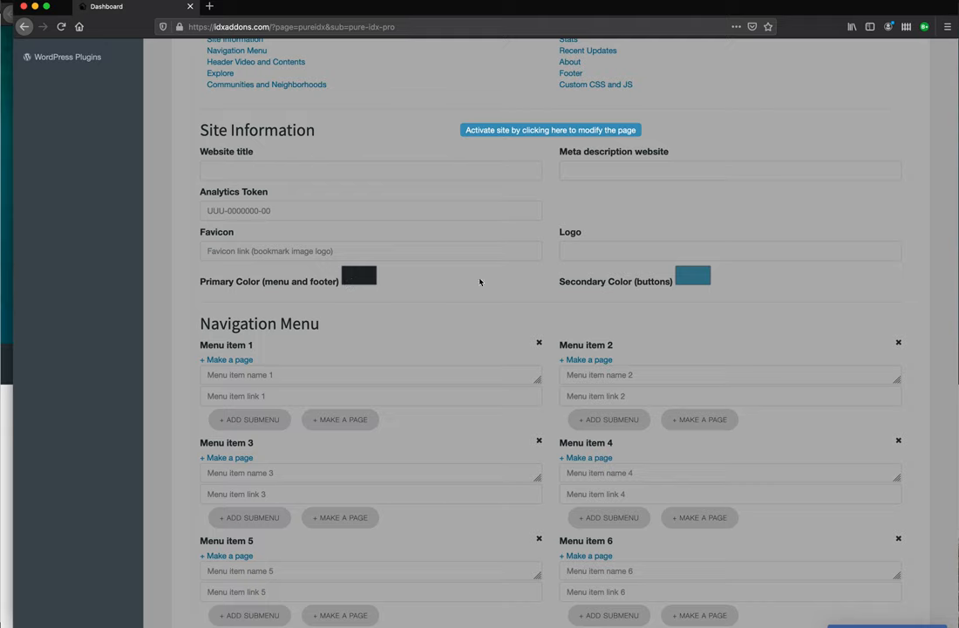
mouse_move(430, 275)
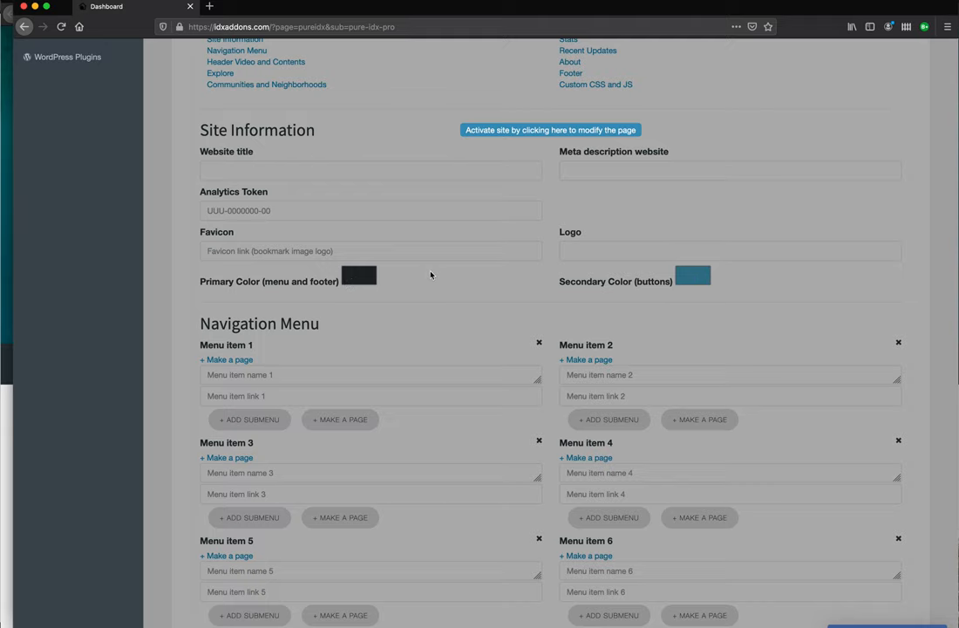
Step: Scroll down to the empty Subnavigation Menu and Header Video and Contents fields
scroll(down, 3)
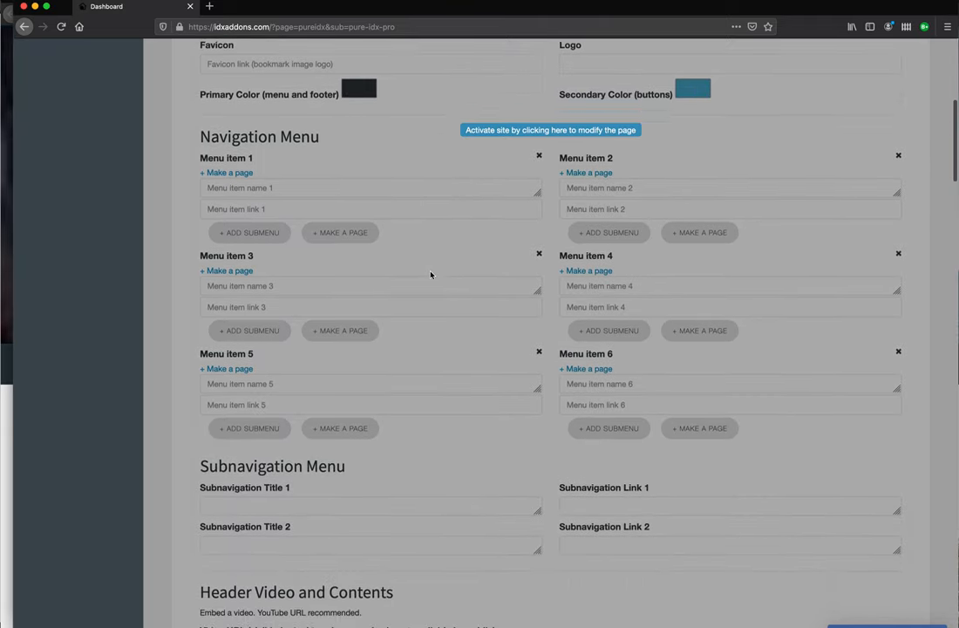
scroll(down, 3)
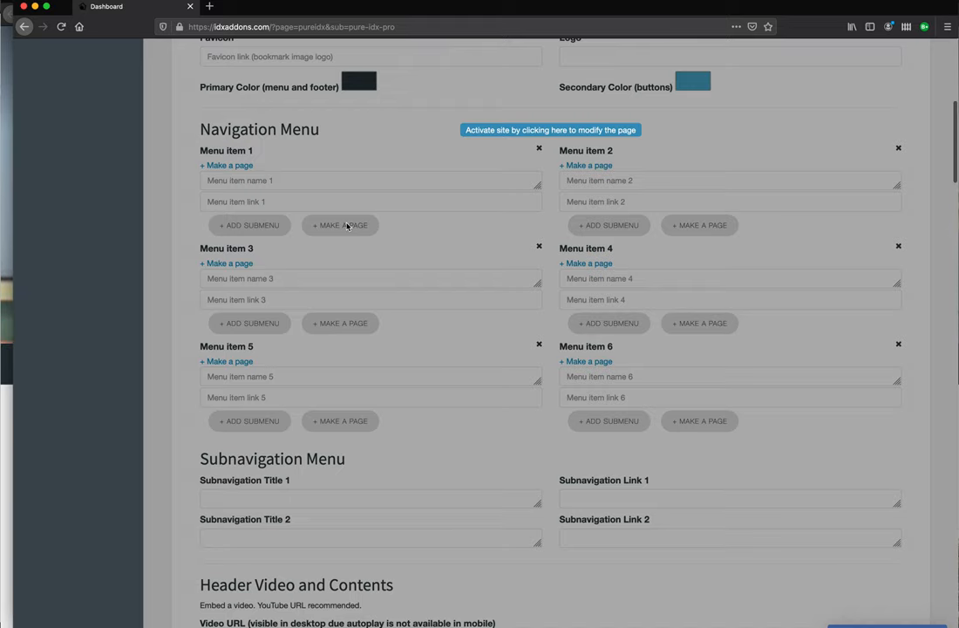
scroll(down, 3)
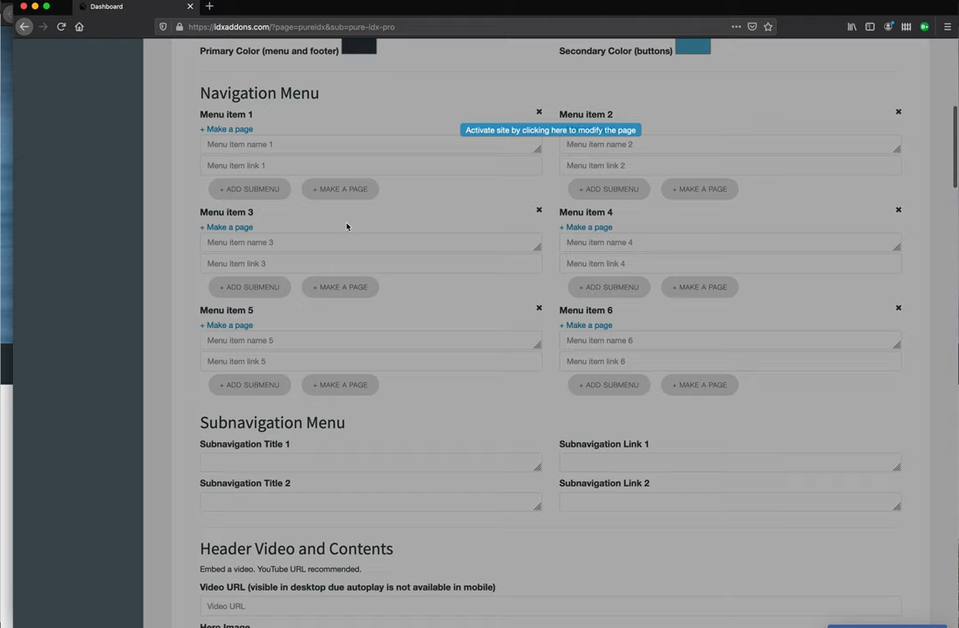
scroll(down, 3)
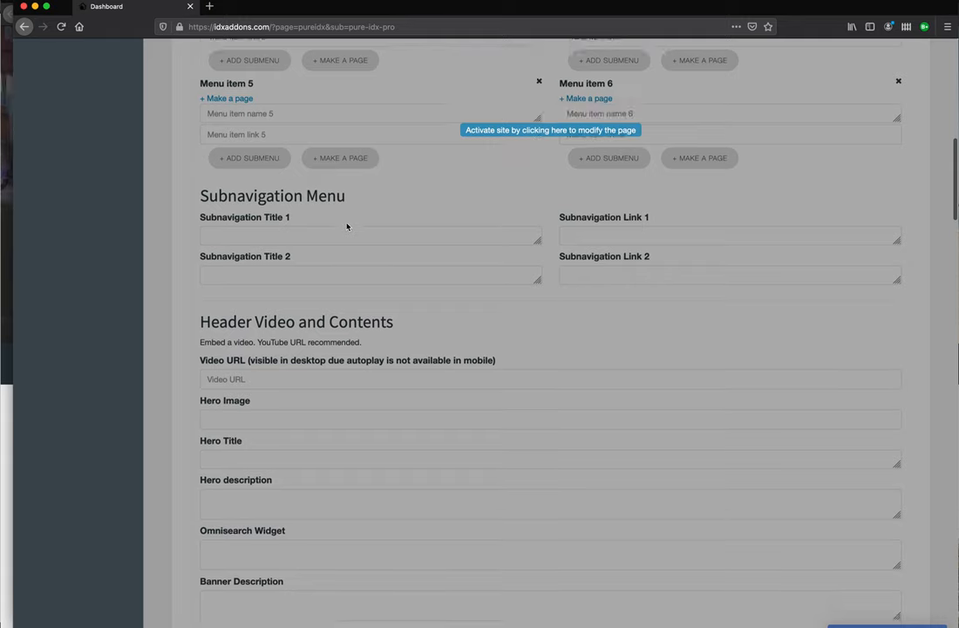
Step: Scroll past the hero and banner fields to the Explore title and tab fields
scroll(down, 3)
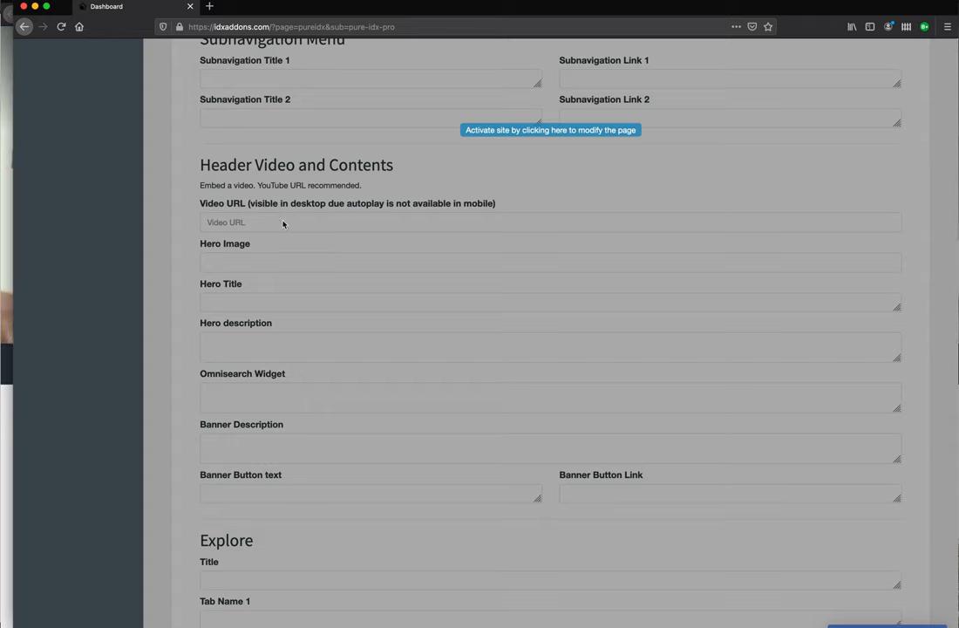
mouse_move(247, 264)
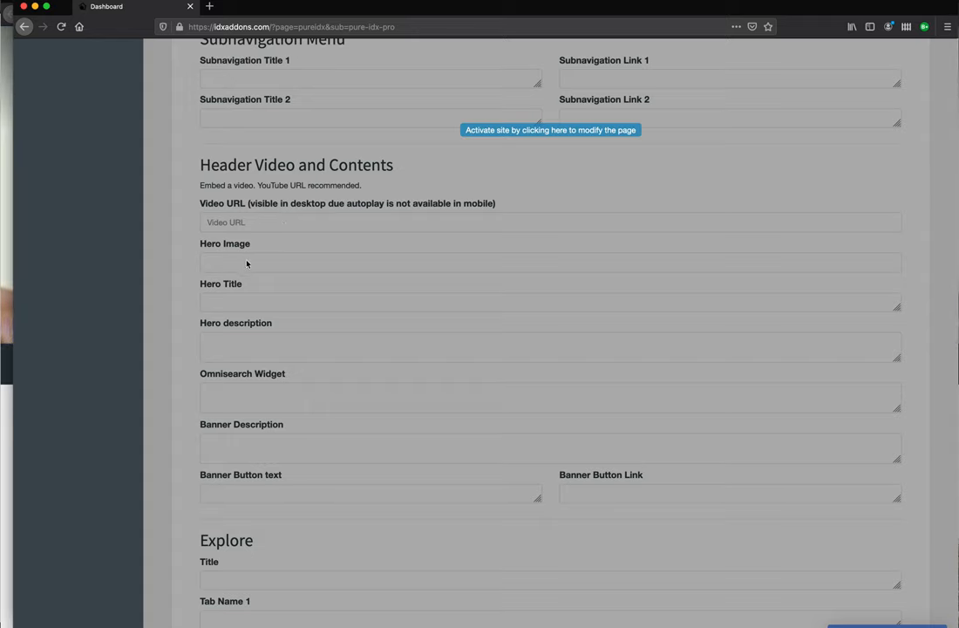
mouse_move(234, 311)
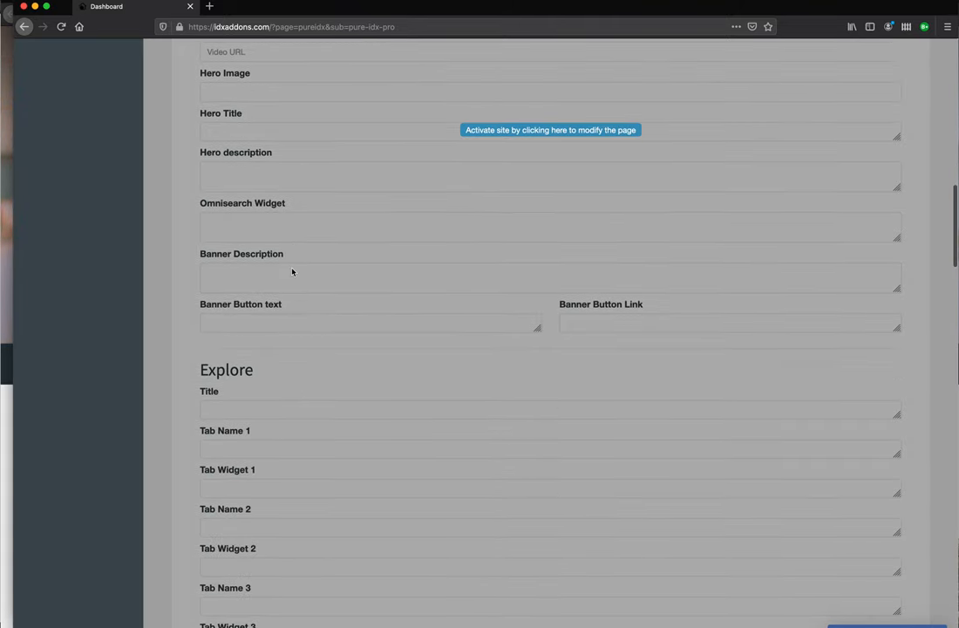
scroll(down, 3)
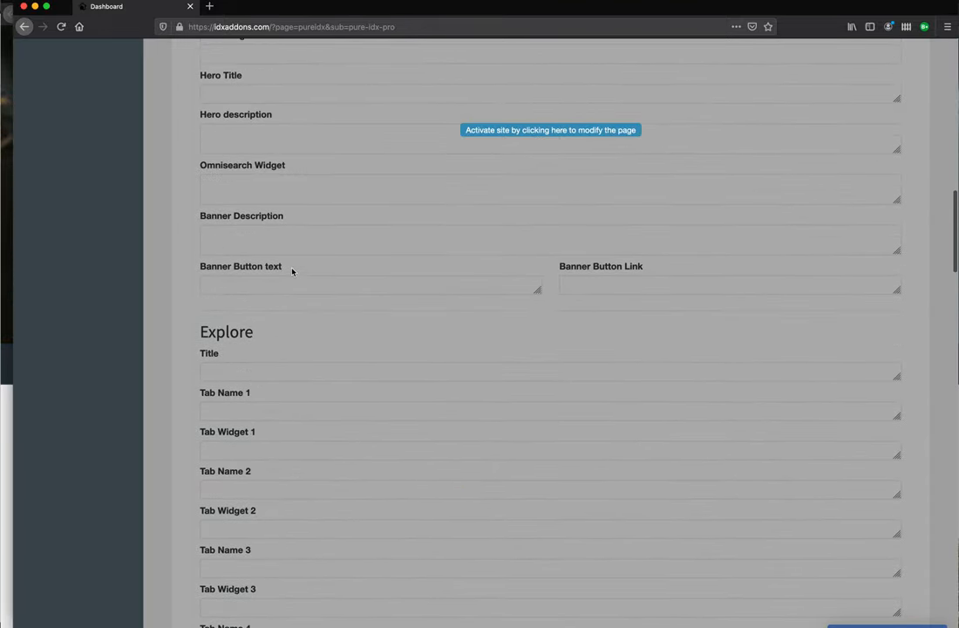
mouse_move(364, 329)
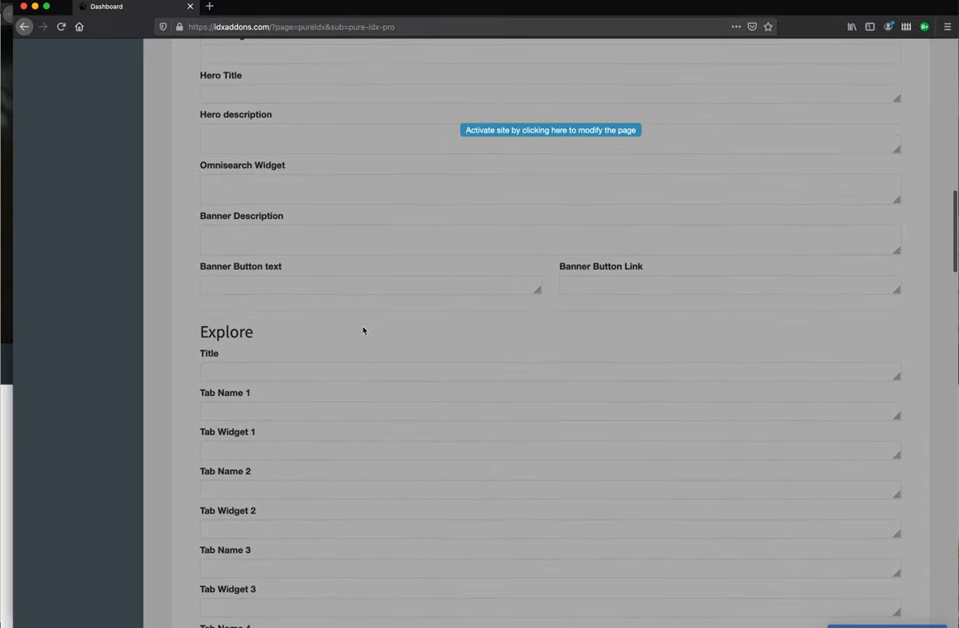
scroll(down, 3)
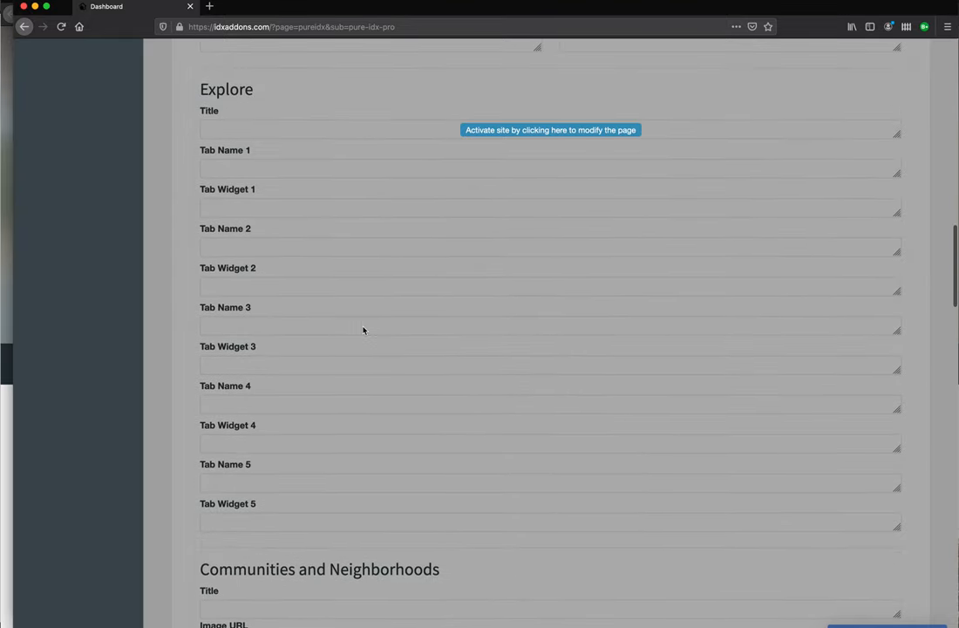
scroll(down, 3)
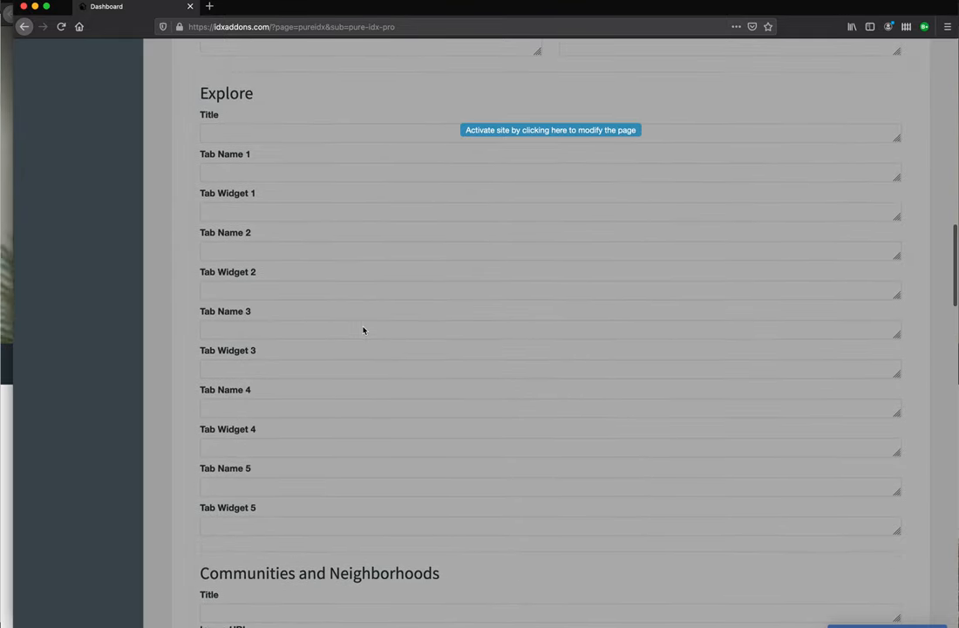
mouse_move(341, 246)
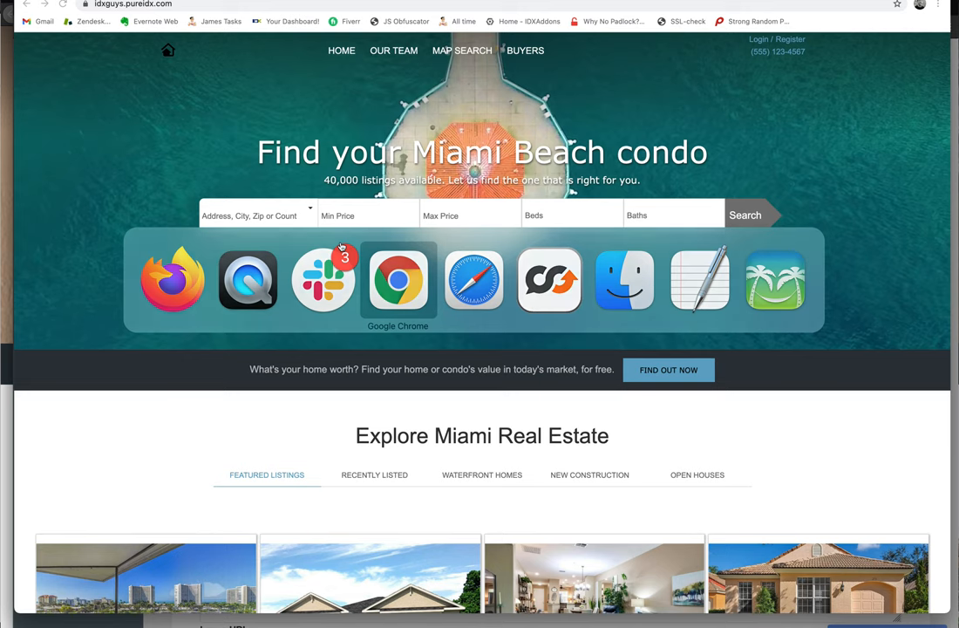
Step: Browse the live site's Explore Miami Real Estate tabs, including Recently Listed, then return to the builder
scroll(down, 3)
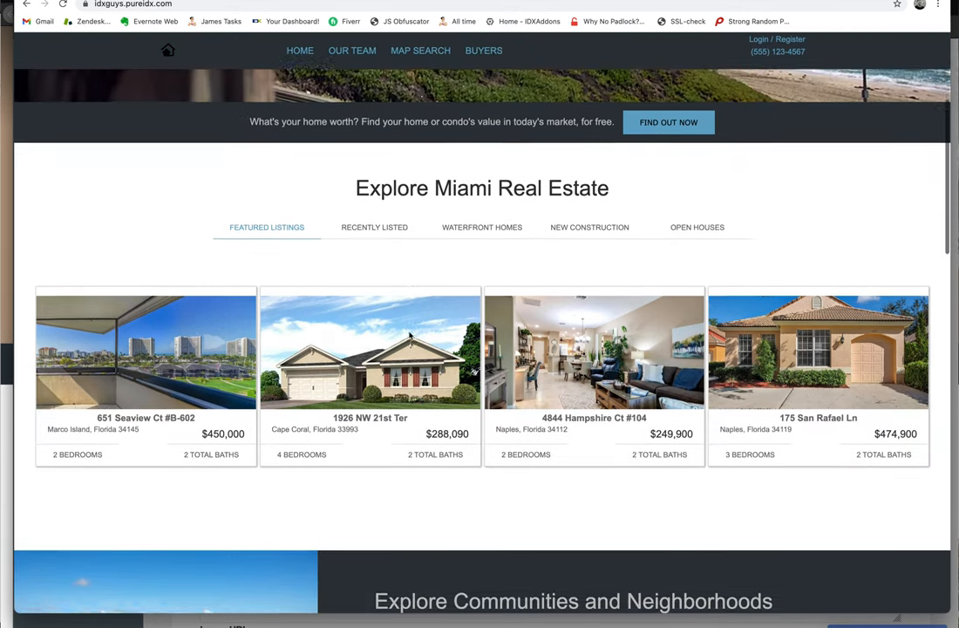
scroll(up, 3)
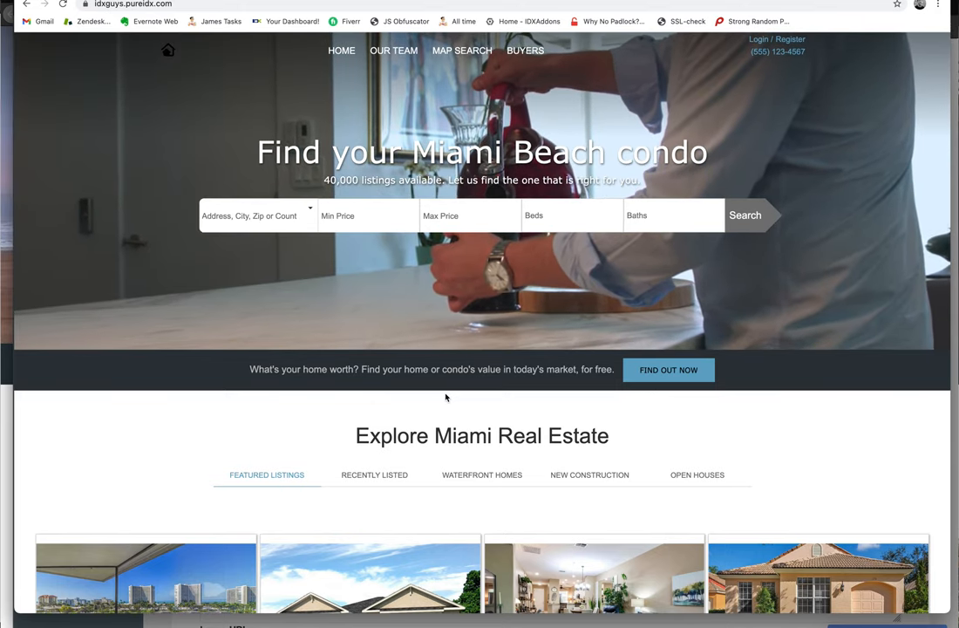
click(374, 250)
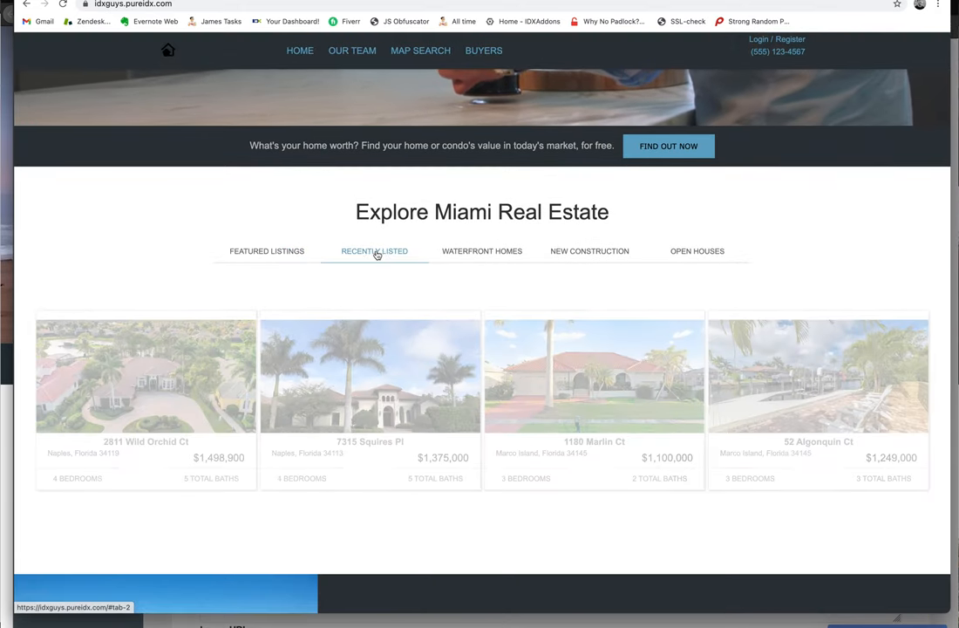
click(590, 251)
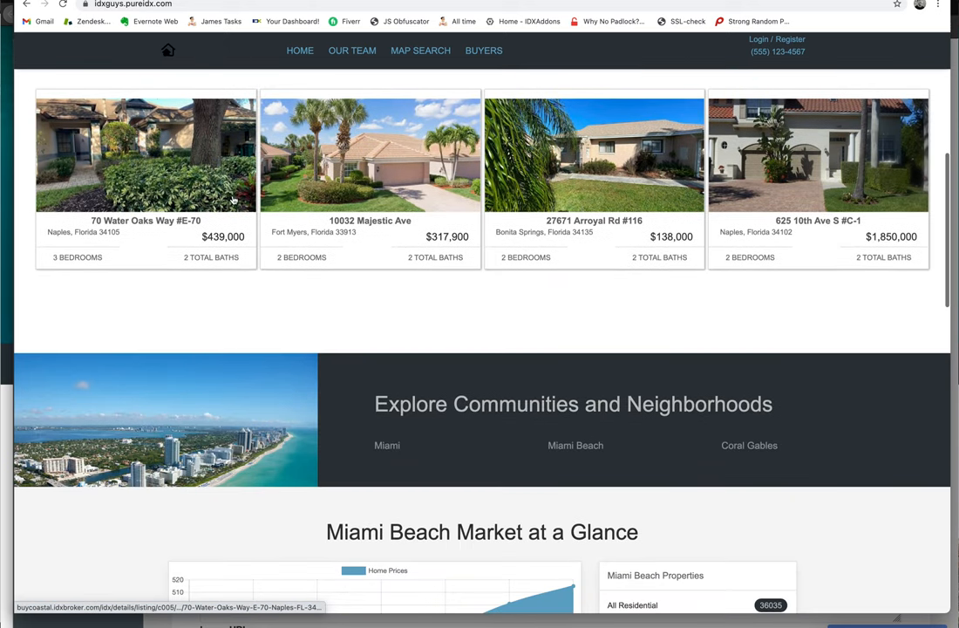
scroll(down, 3)
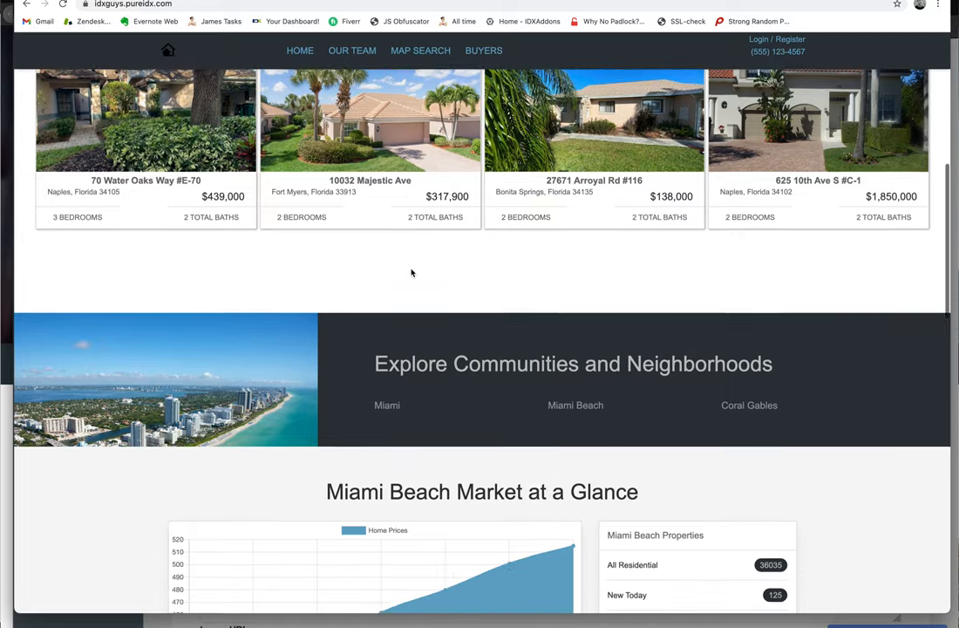
scroll(down, 3)
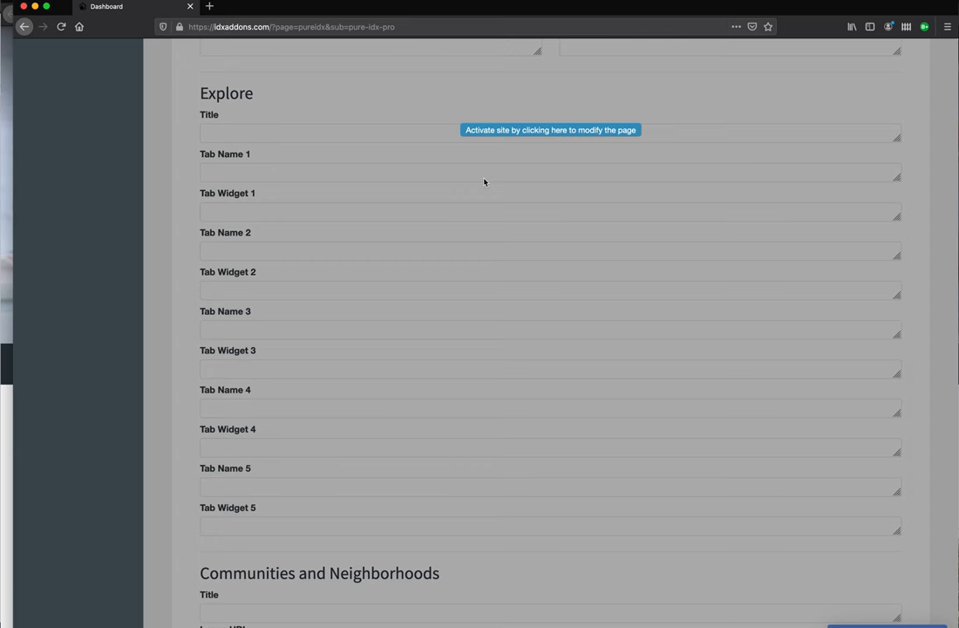
Step: Scroll the builder through the Explore, Communities and Neighborhoods settings
scroll(down, 3)
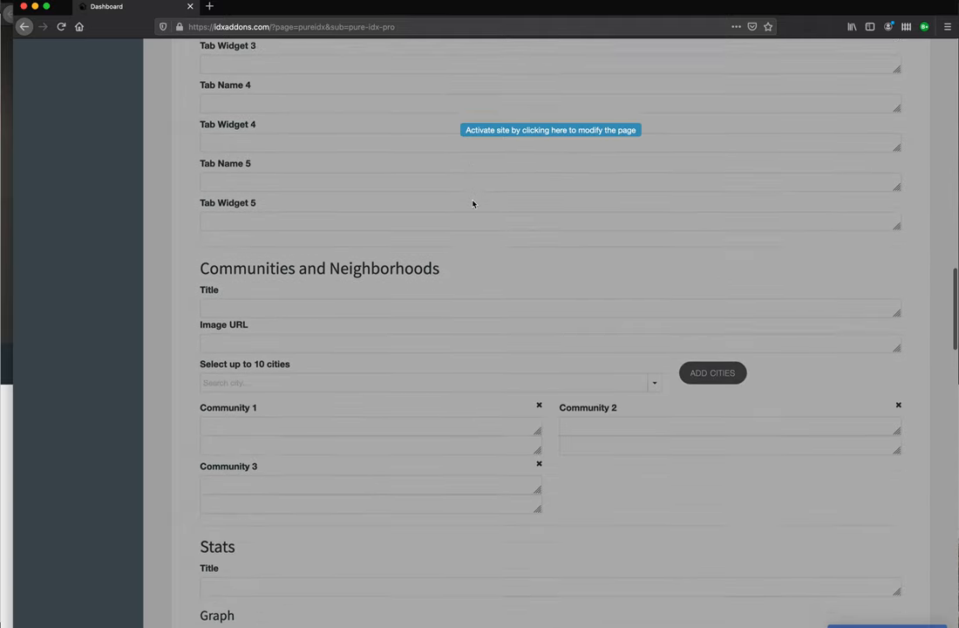
scroll(down, 3)
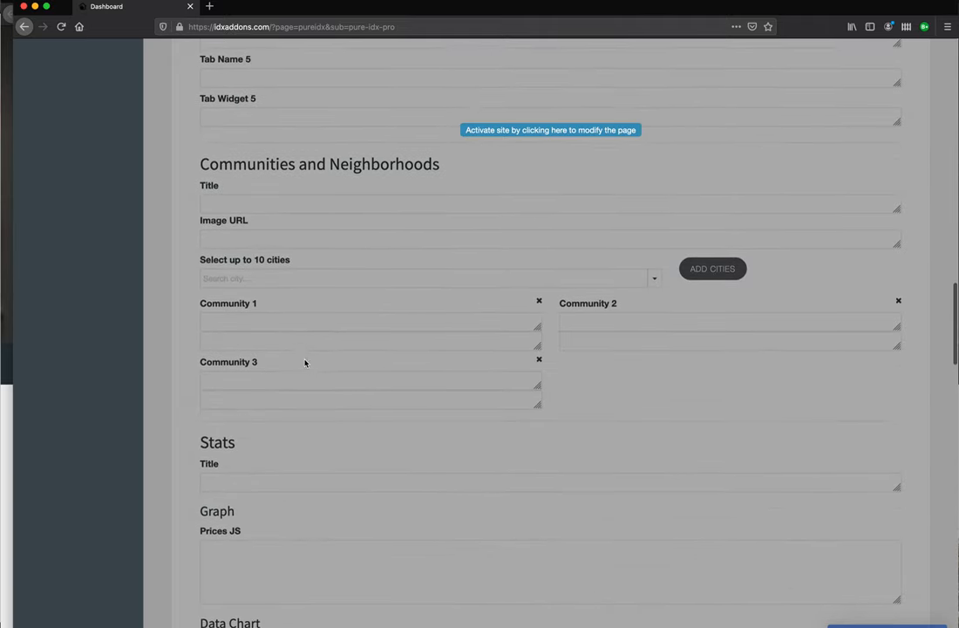
scroll(down, 3)
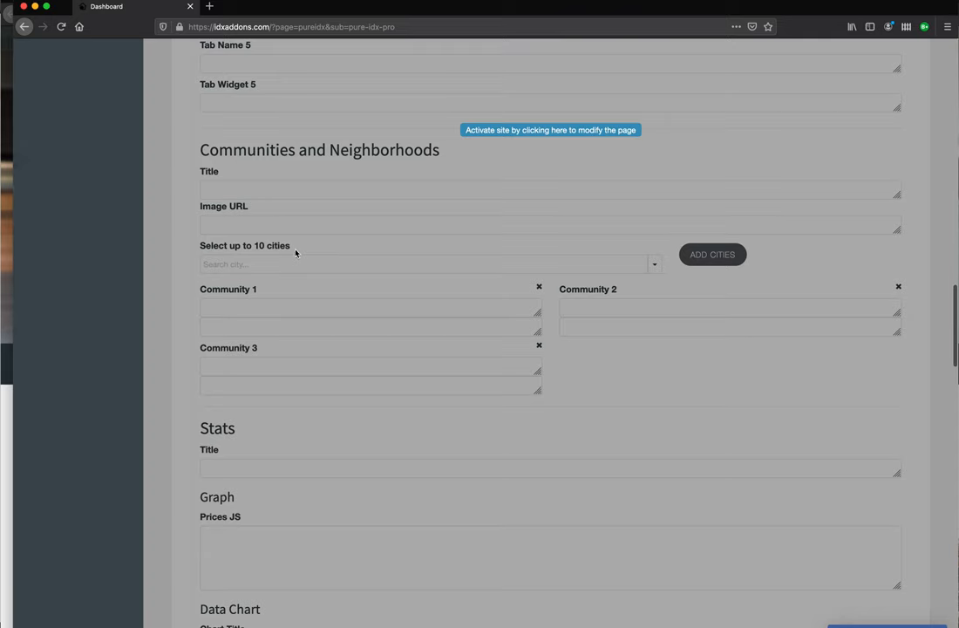
scroll(down, 3)
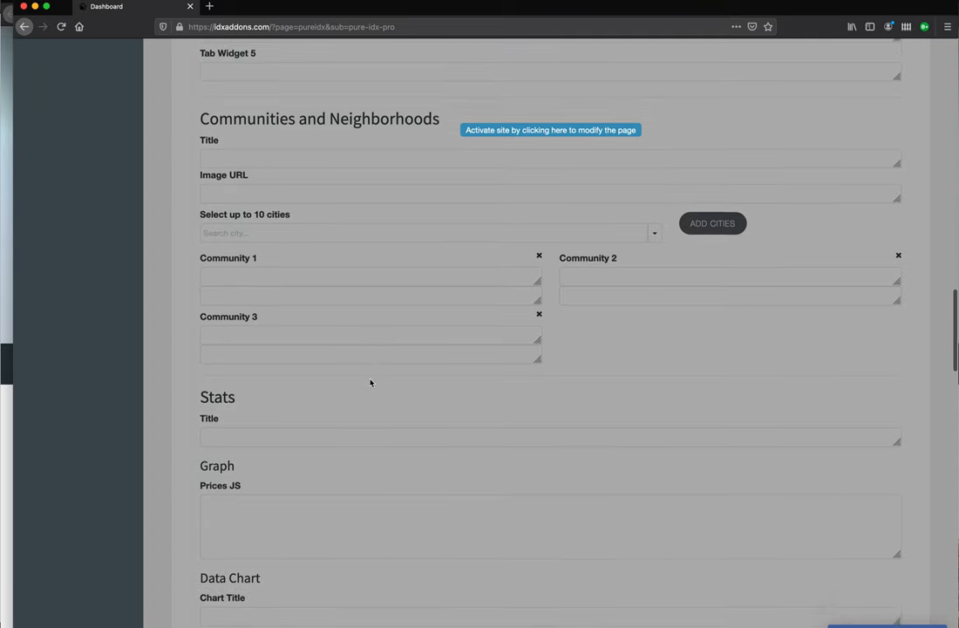
click(551, 130)
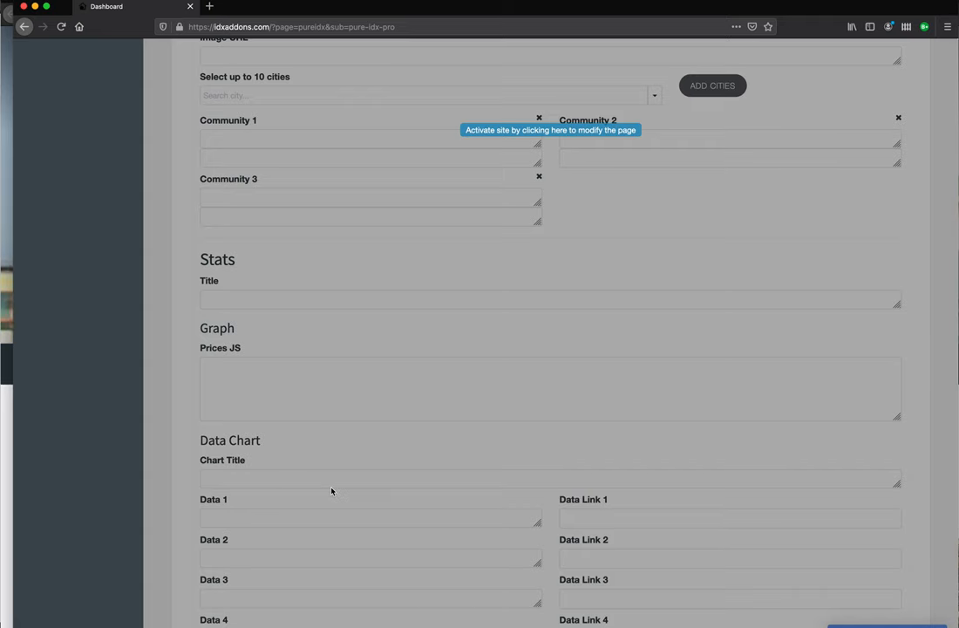
Step: Review the Stats, Data Chart and Recent Updates fields and the live site's update cards
scroll(down, 3)
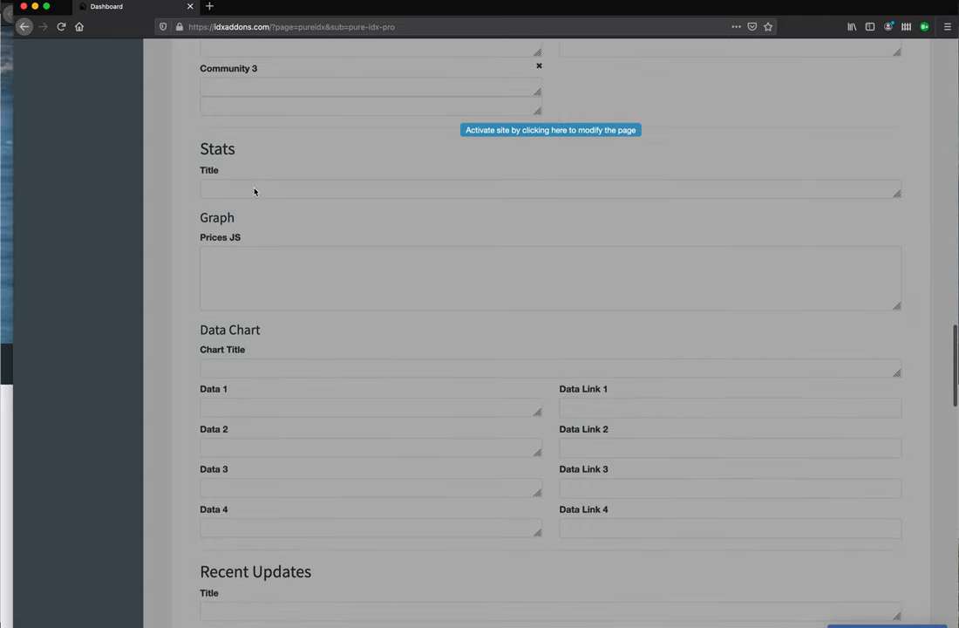
mouse_move(286, 233)
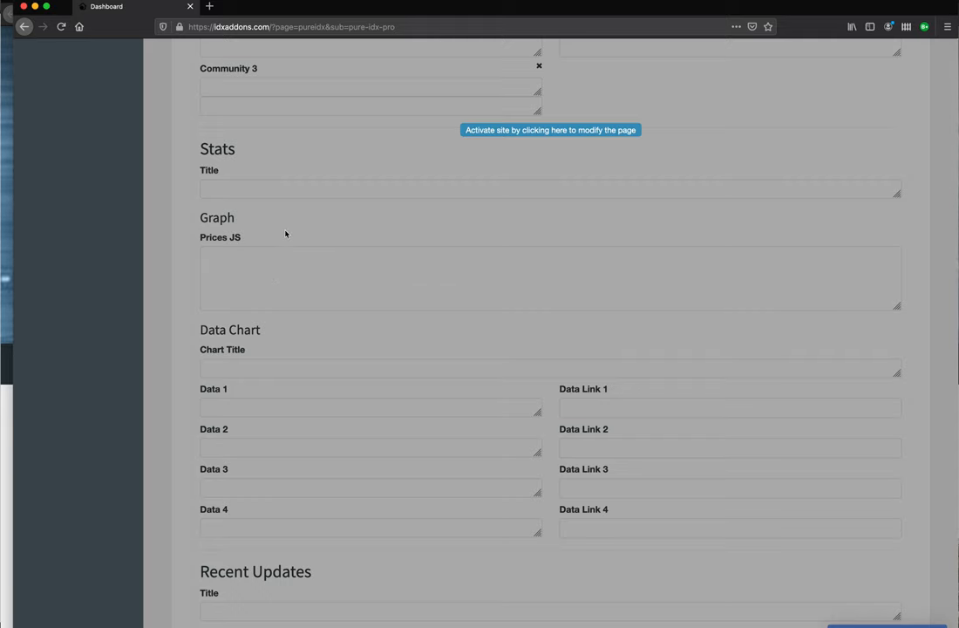
scroll(down, 3)
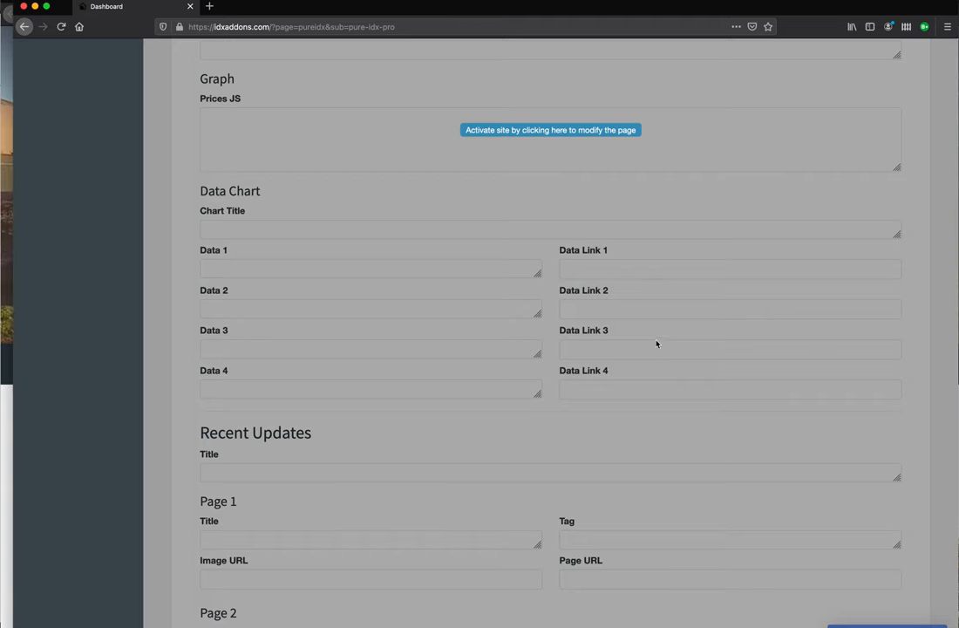
scroll(down, 3)
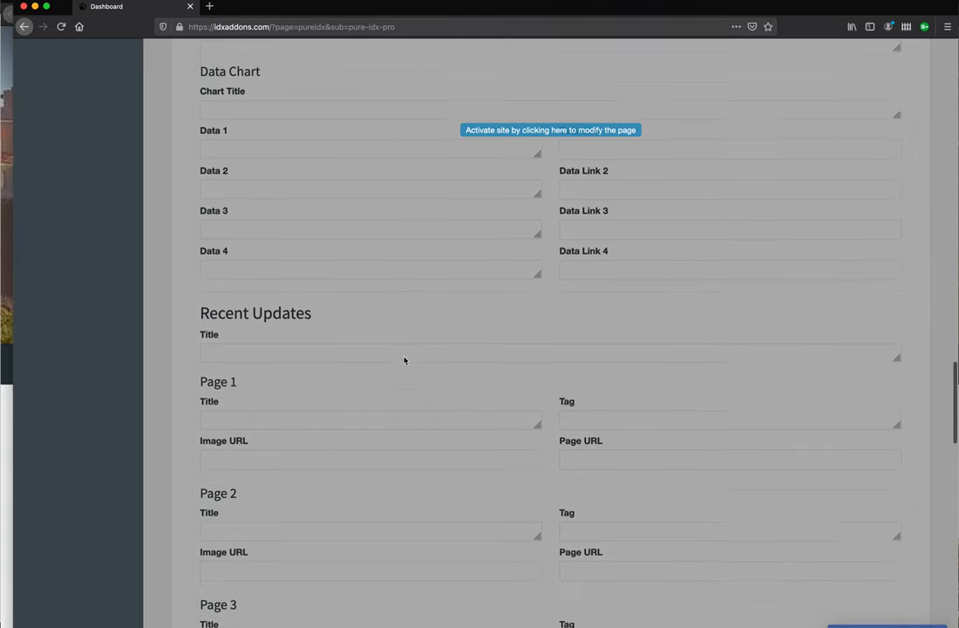
scroll(down, 3)
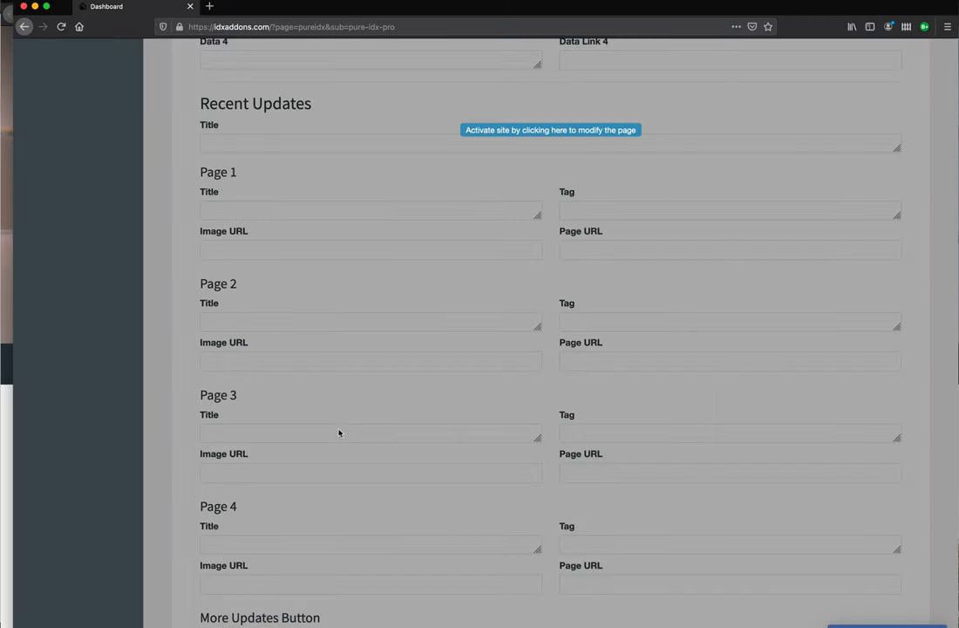
scroll(down, 3)
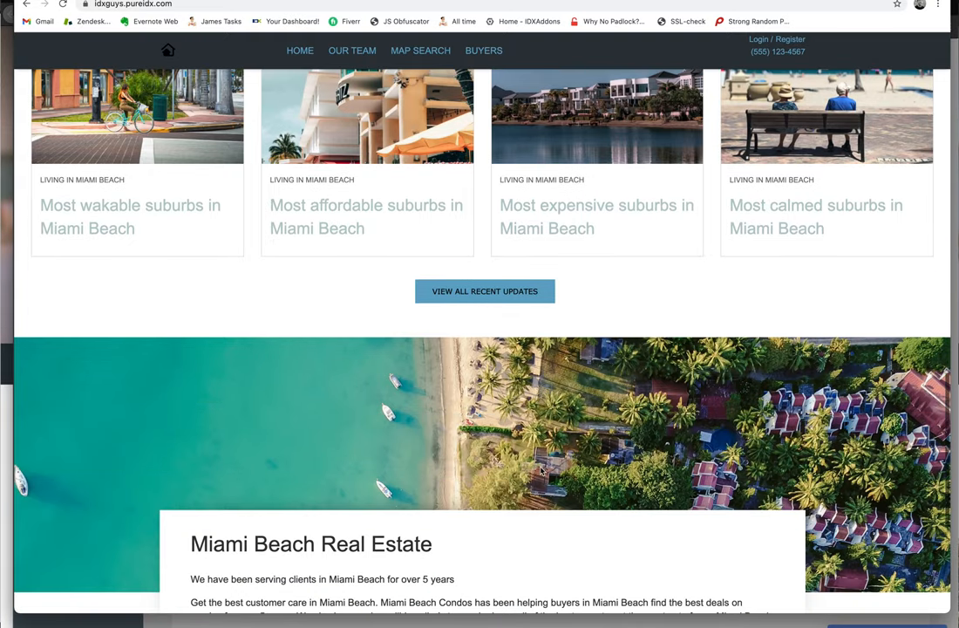
Step: Scroll through the About, Footer, Bottom Bar and Social Media fields and the live site footer
scroll(down, 3)
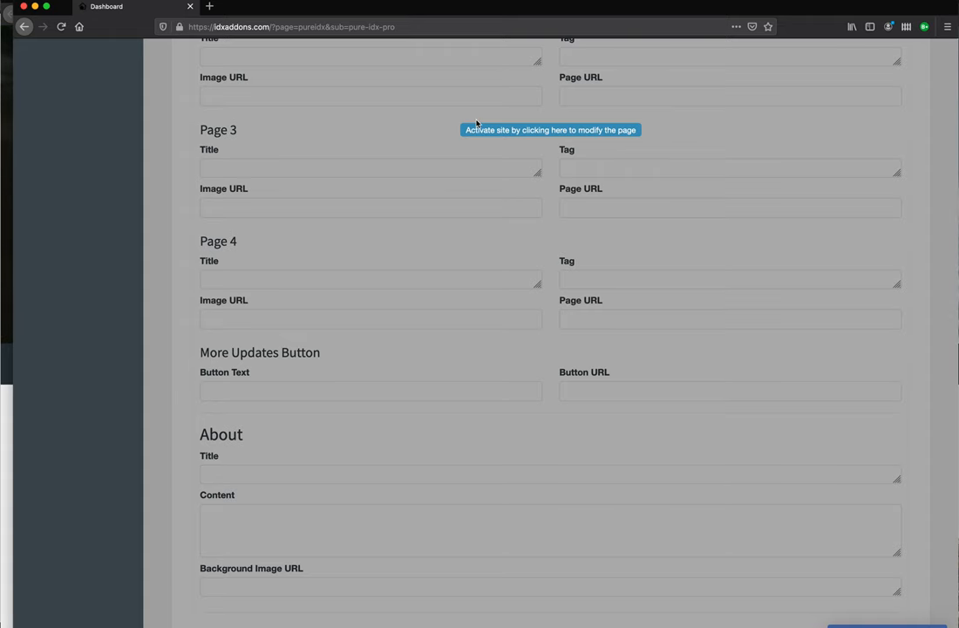
mouse_move(489, 418)
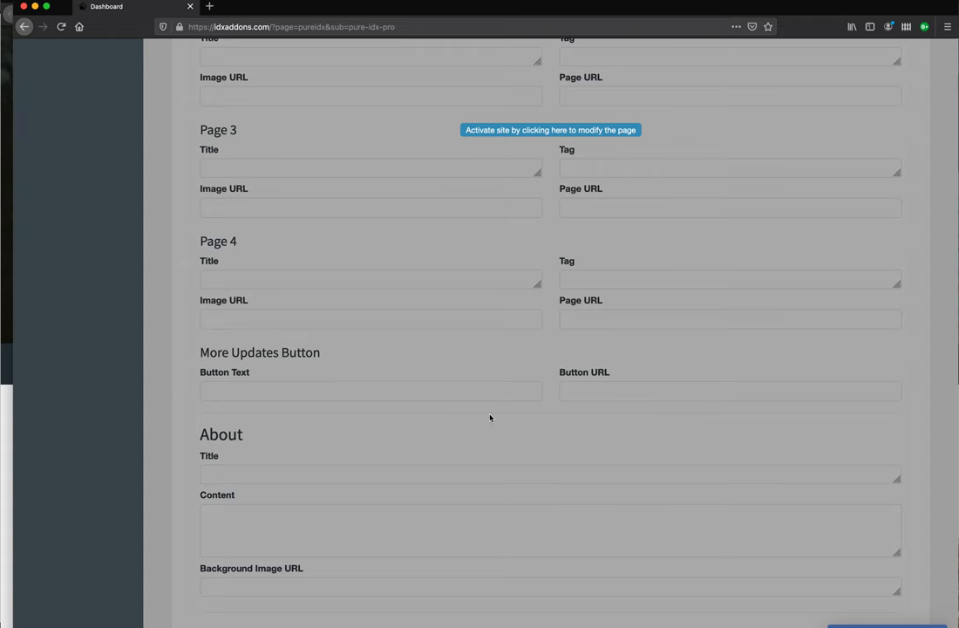
scroll(down, 3)
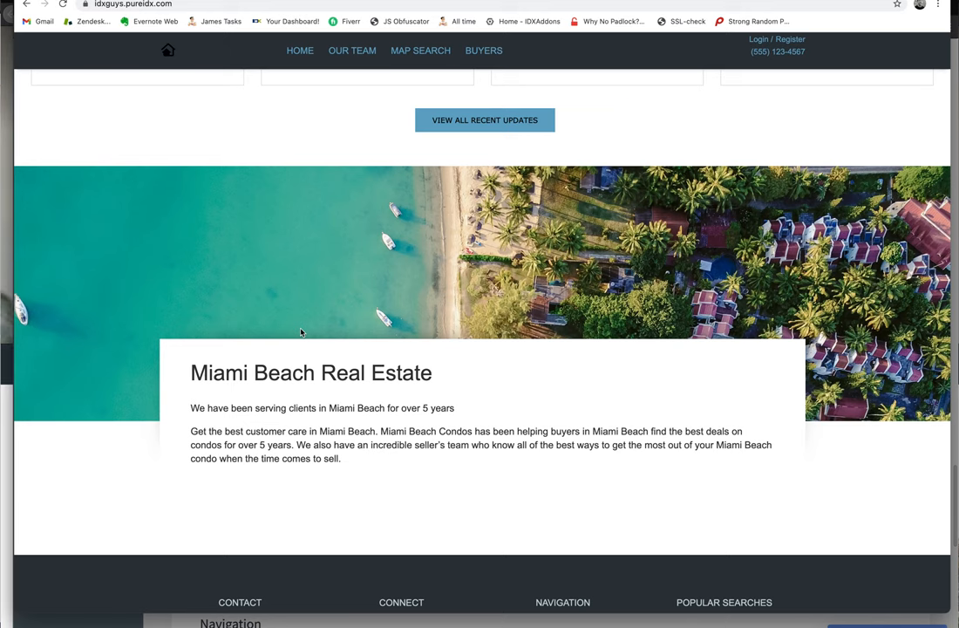
scroll(down, 3)
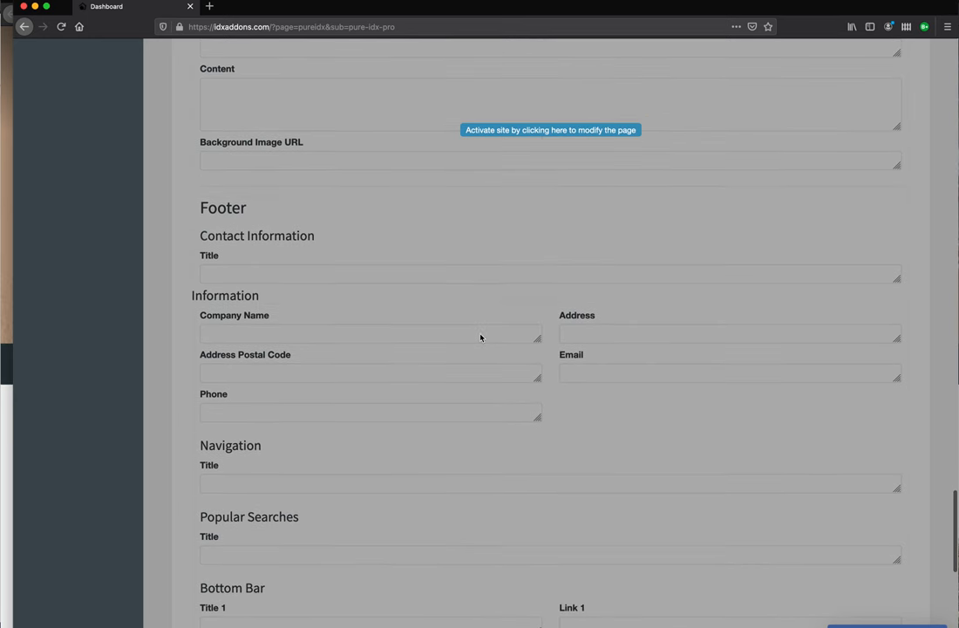
scroll(down, 3)
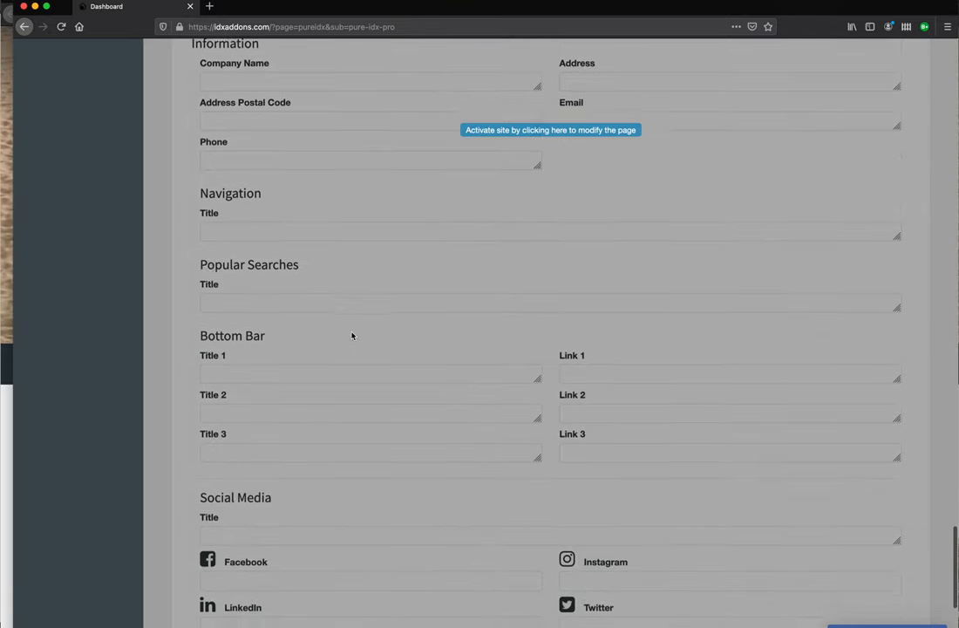
scroll(down, 3)
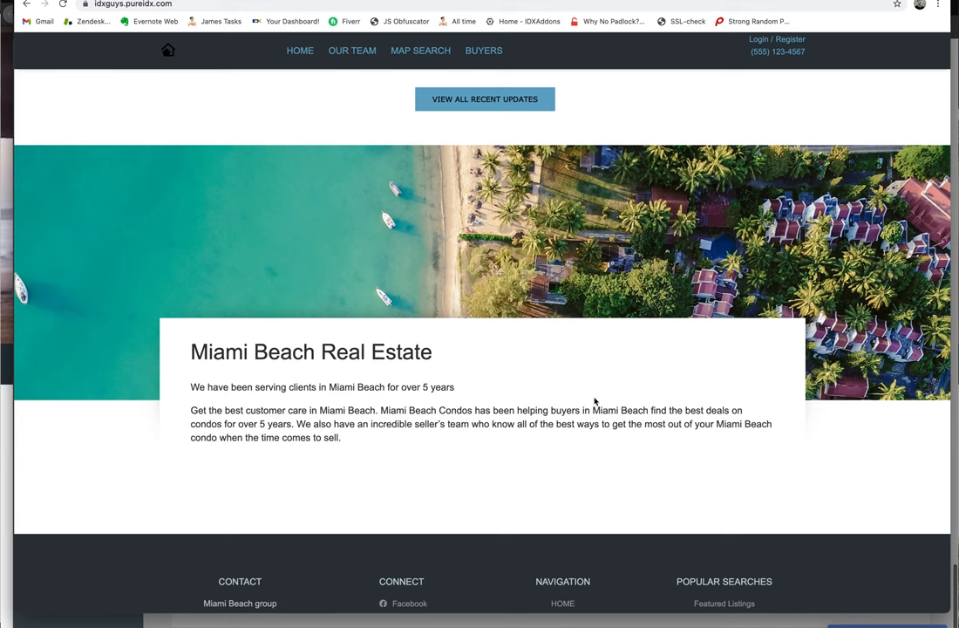
scroll(down, 3)
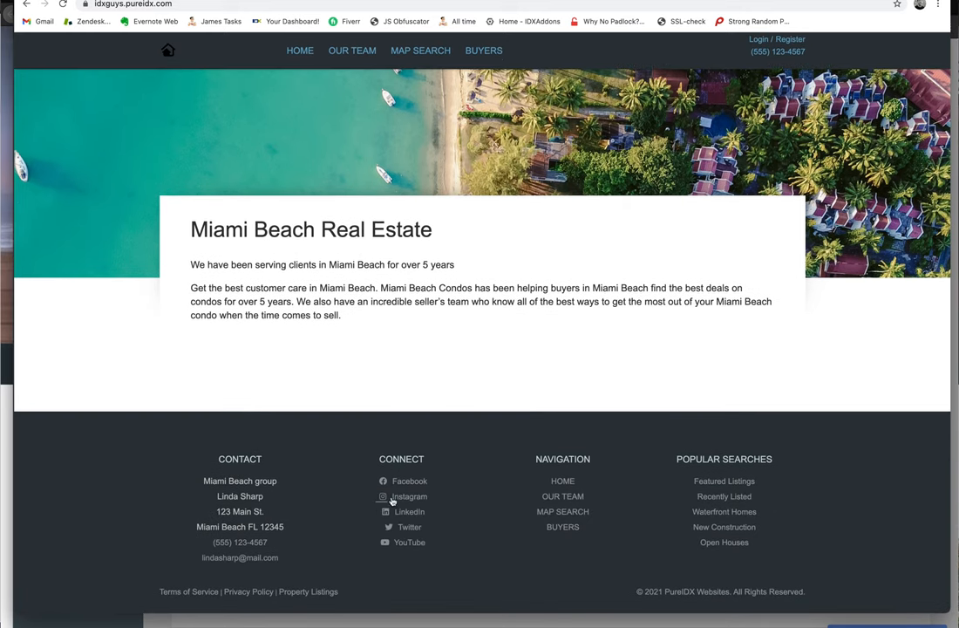
mouse_move(729, 522)
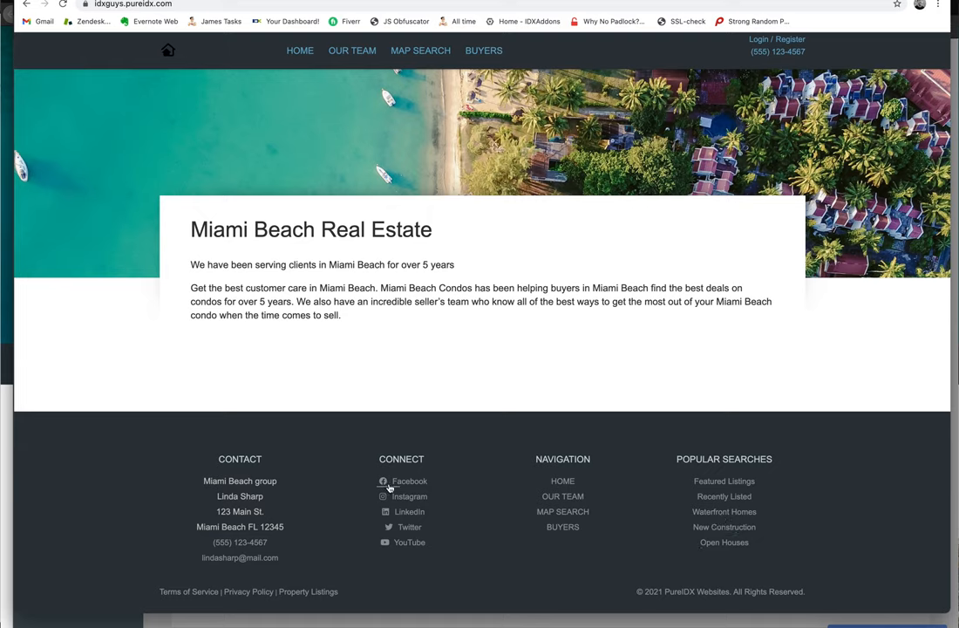
mouse_move(948, 439)
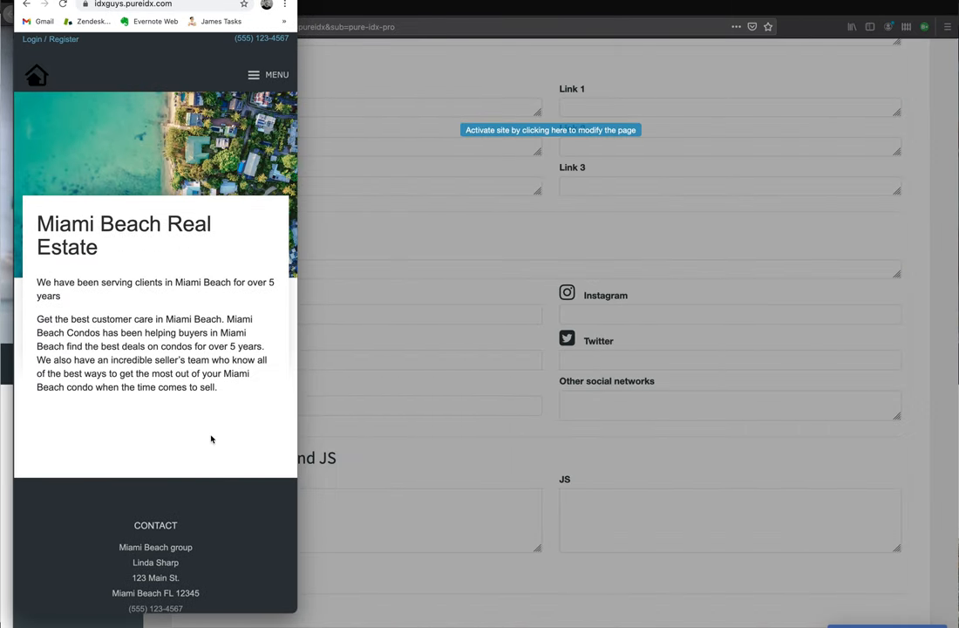
Step: Return the live site to full width from the home logo and scroll to the footer
scroll(down, 3)
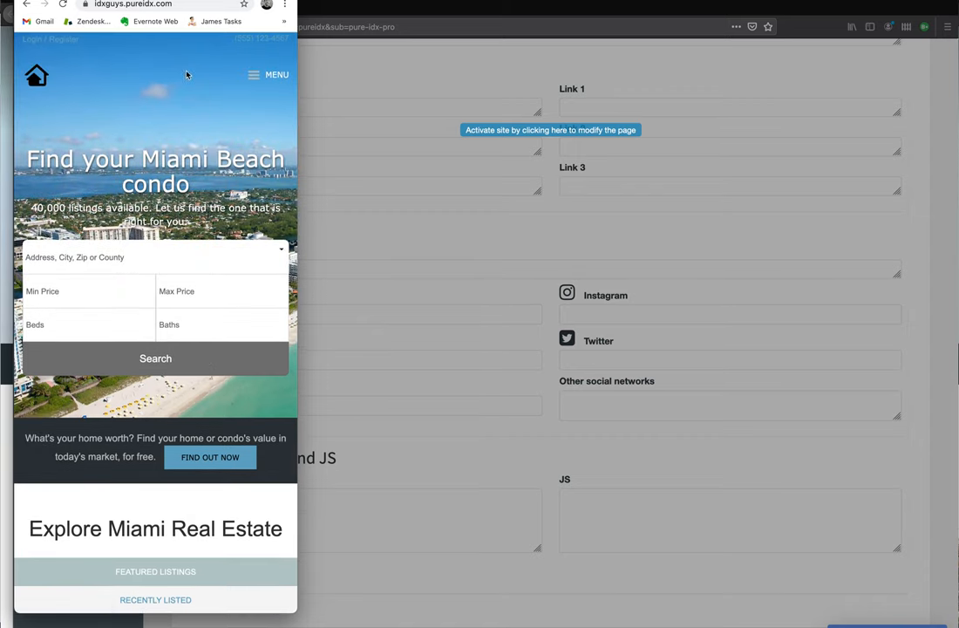
click(276, 74)
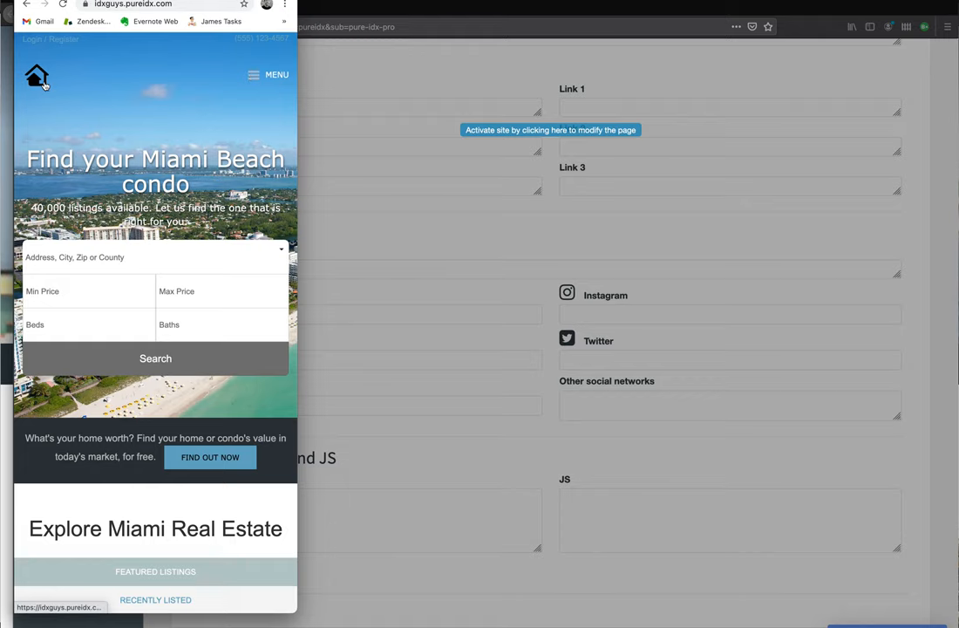
mouse_move(46, 44)
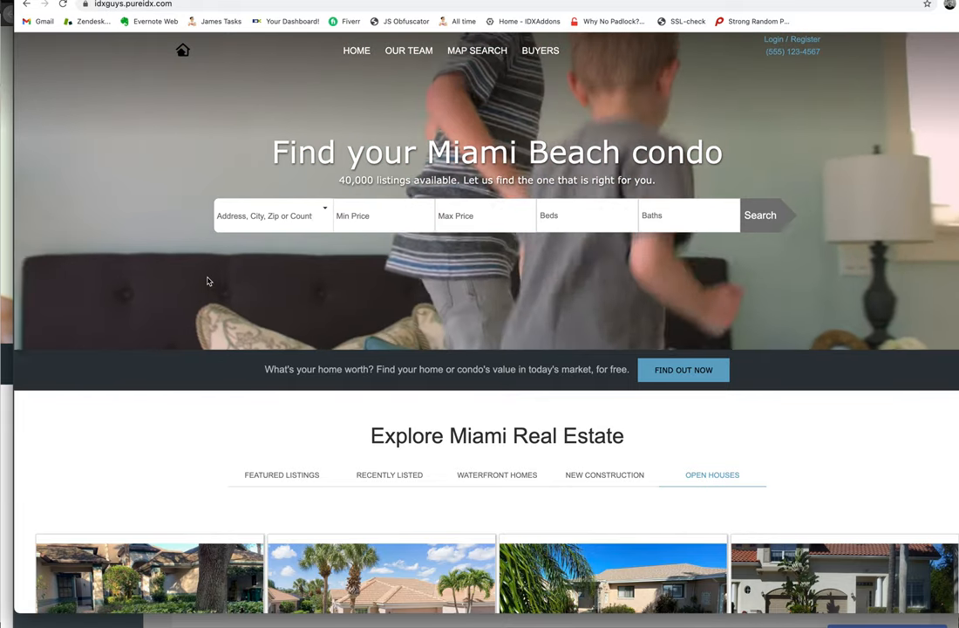
scroll(down, 3)
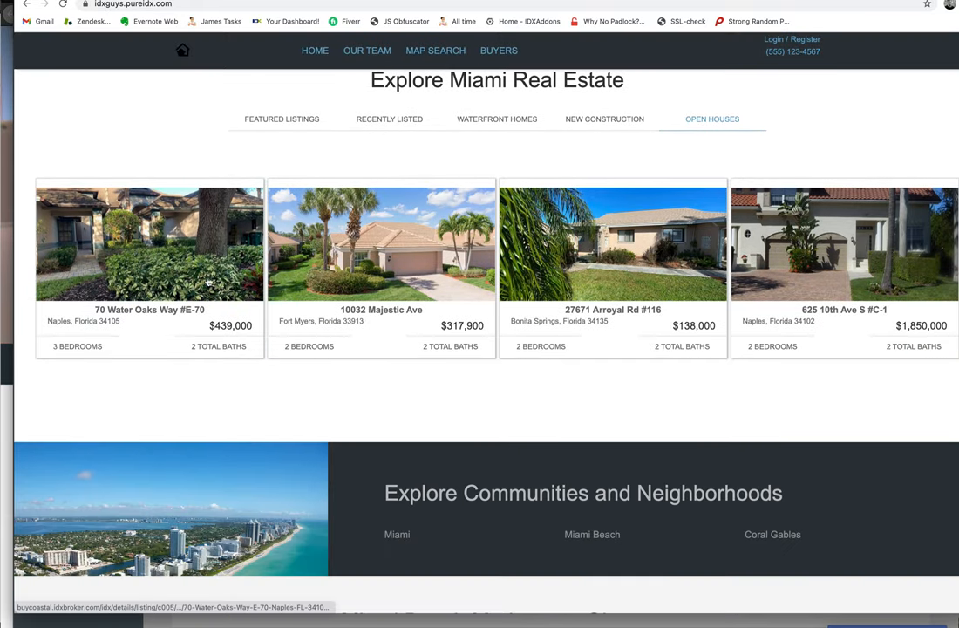
click(592, 534)
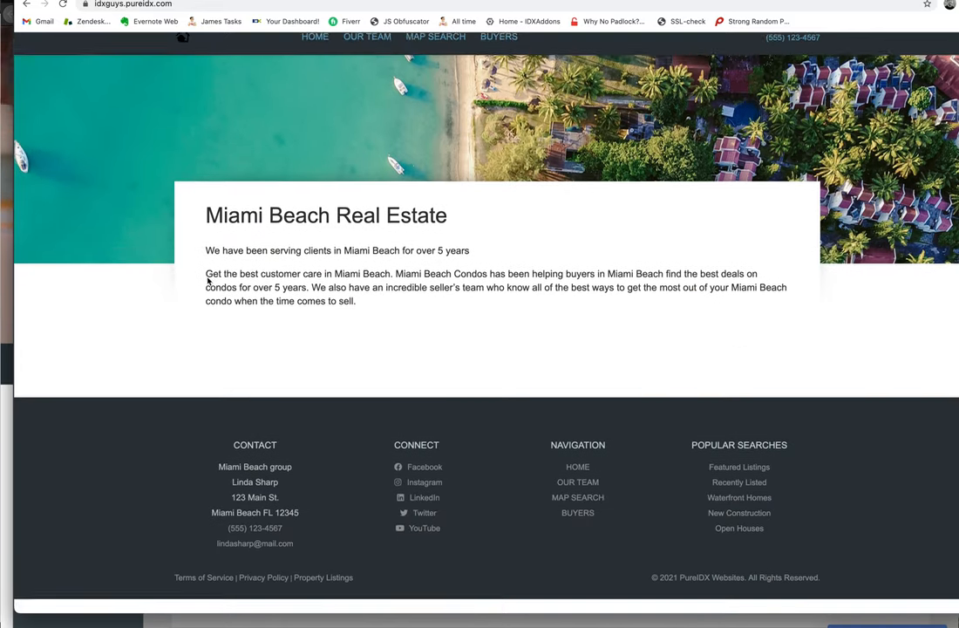